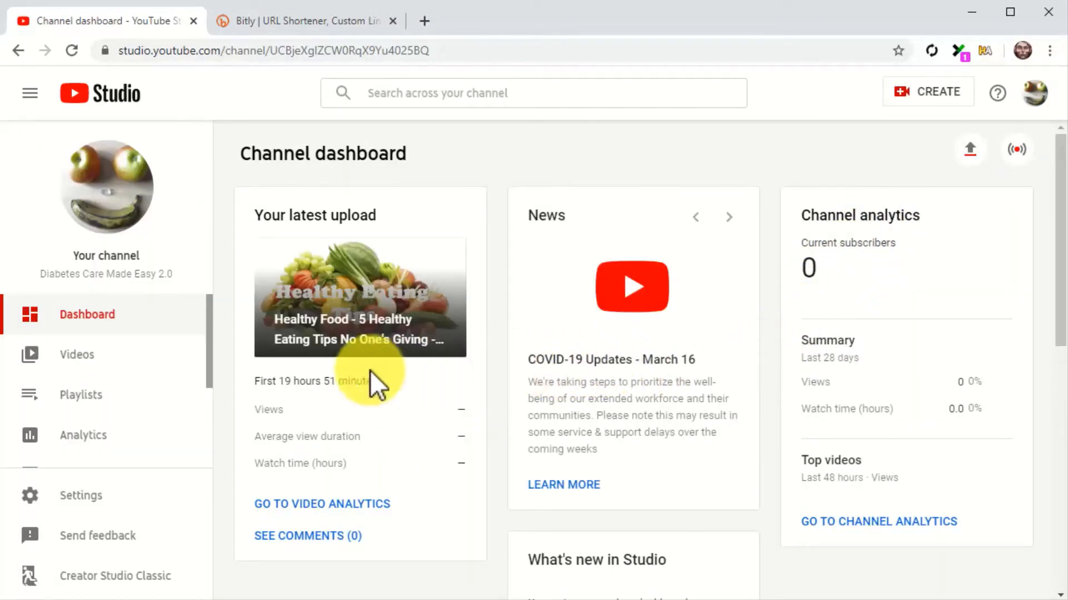
- Copy the Healthy Food video's shareable link from the Videos list, then switch to Bitly
click(77, 354)
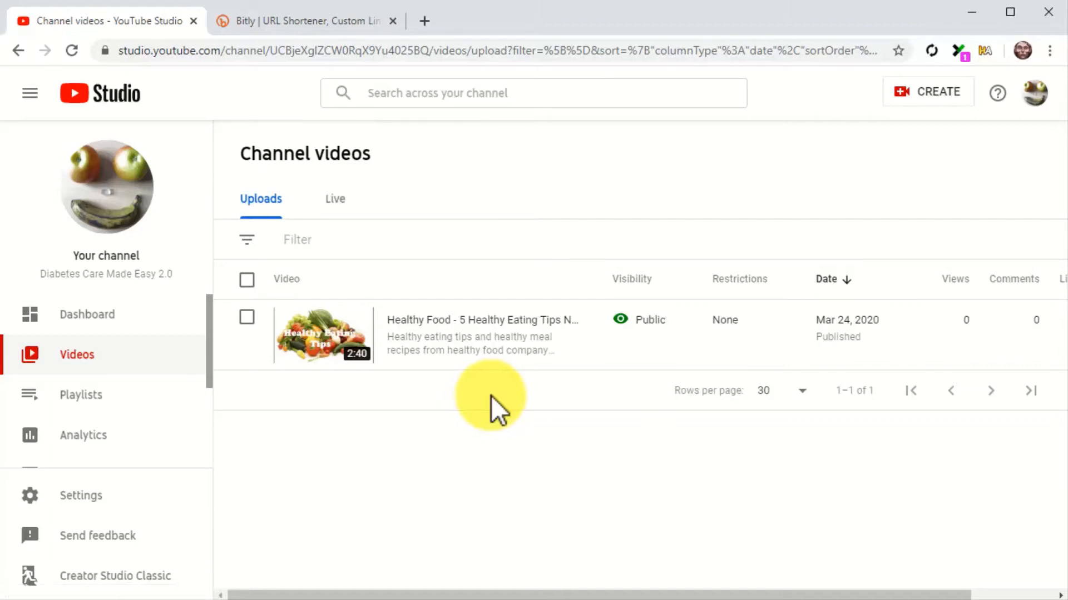
click(558, 334)
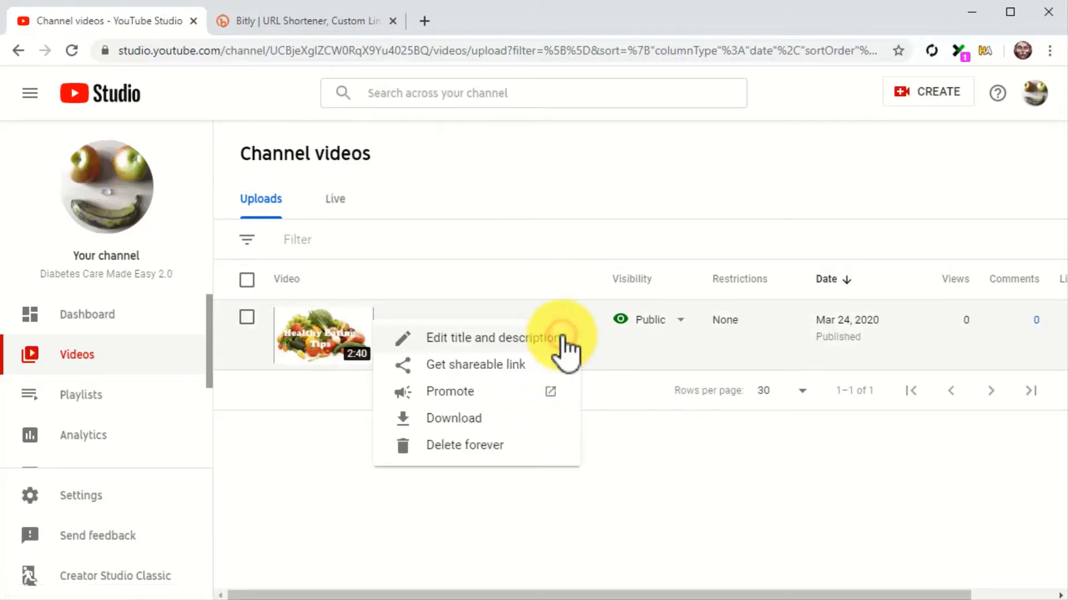
click(475, 365)
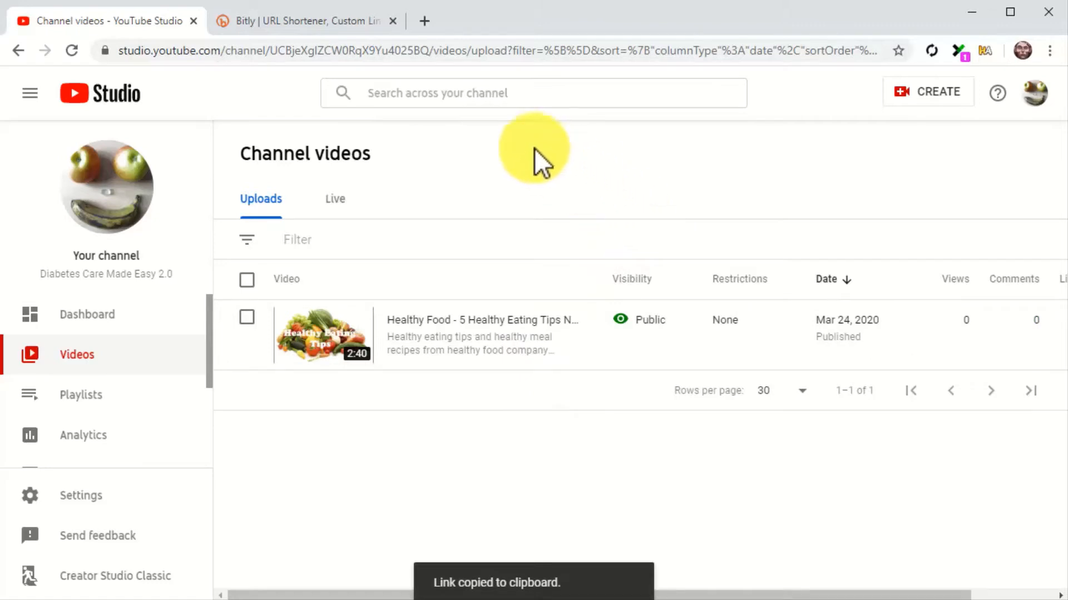
click(302, 20)
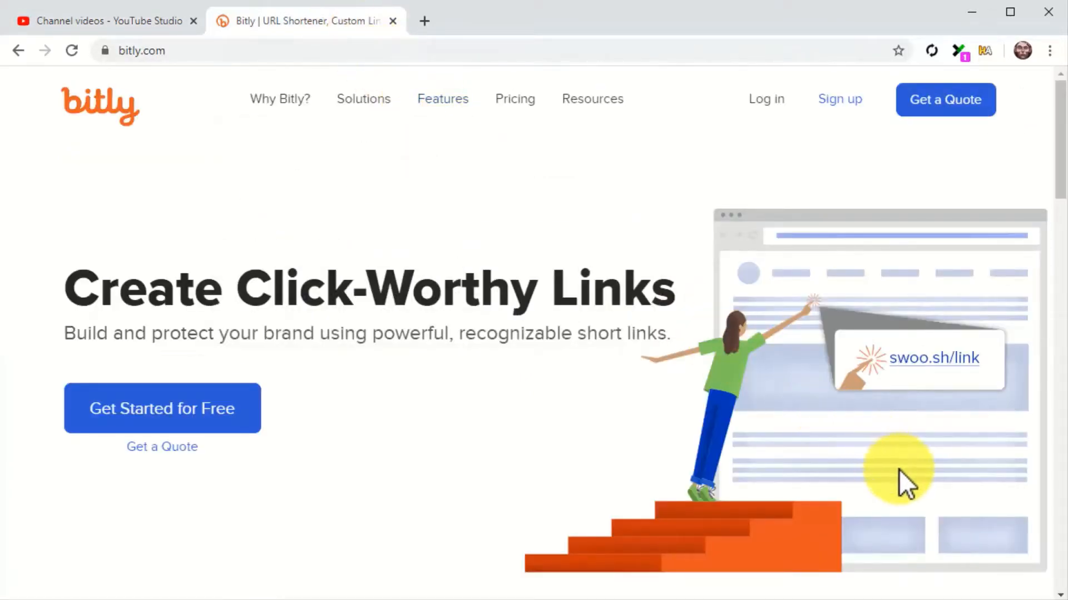
- Shorten the youtu.be link into a bit.ly address and copy the short link
scroll(down, 3)
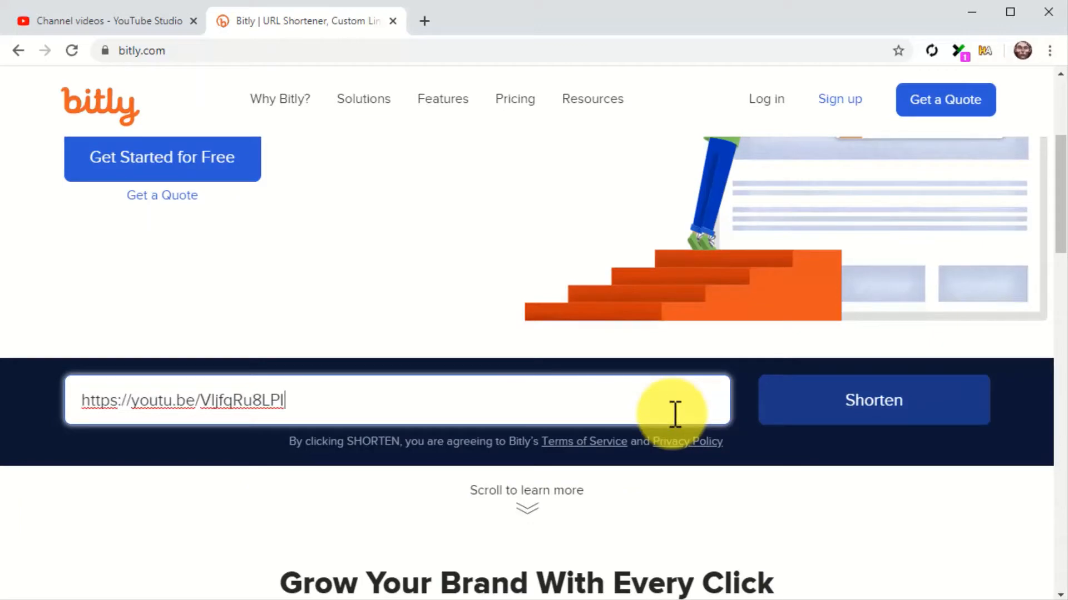
click(873, 400)
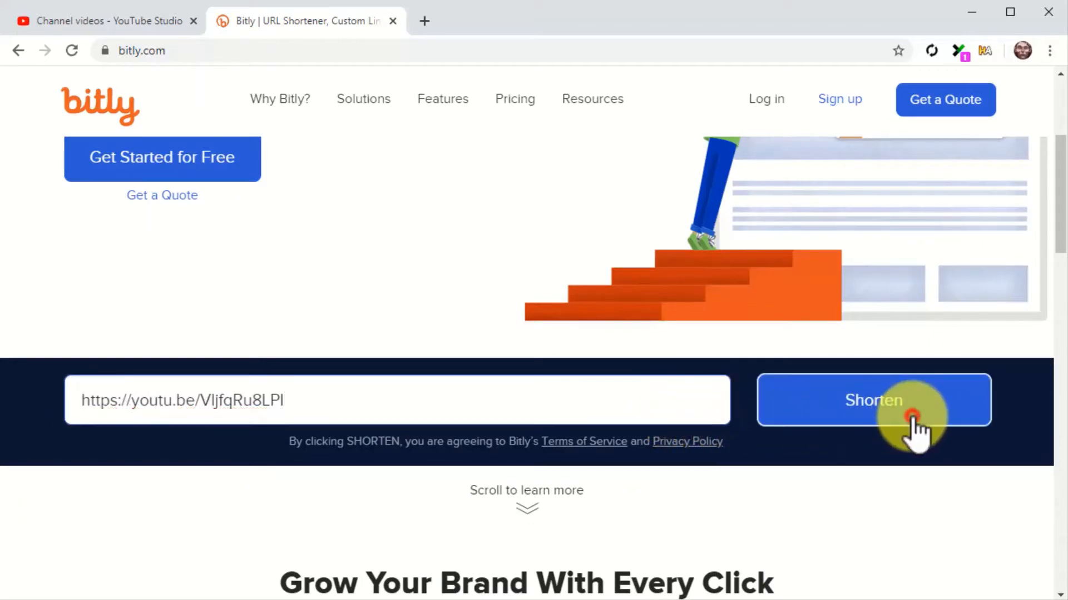
click(874, 400)
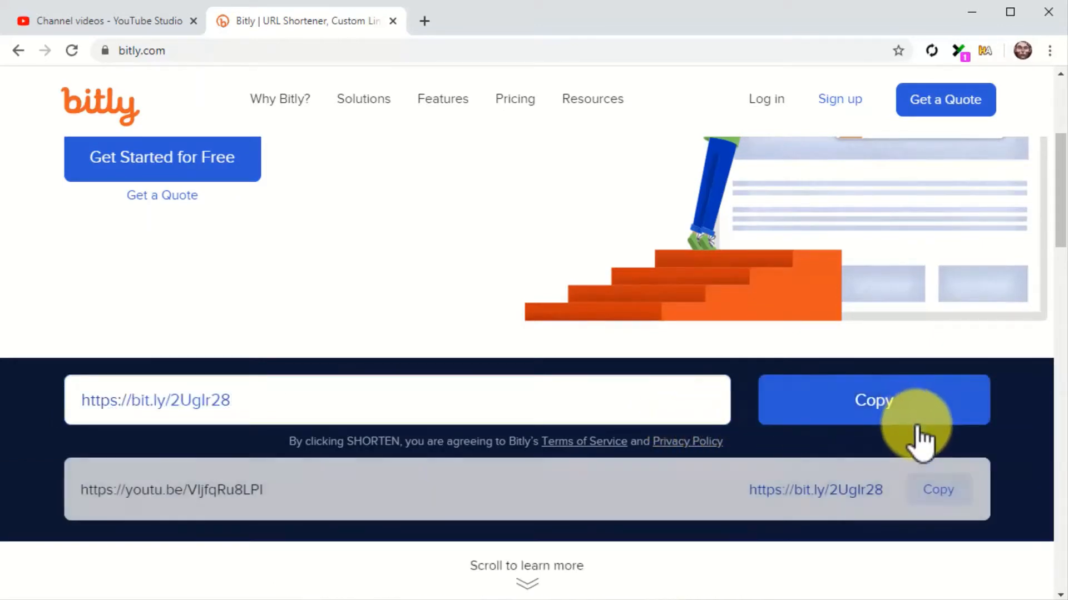
click(939, 490)
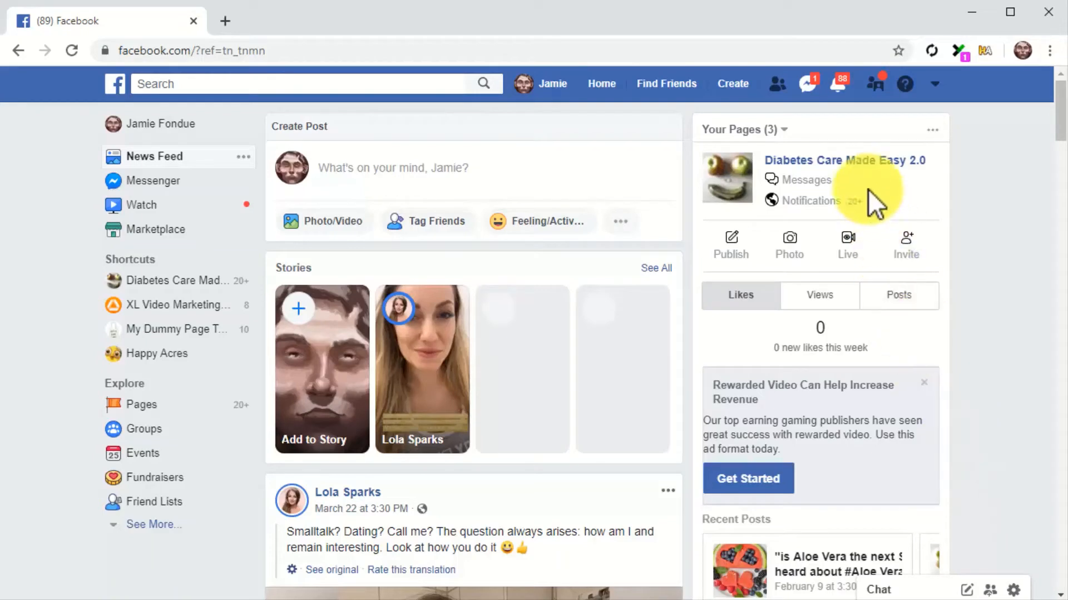
- Start a new post on the Diabetes Care Made Easy 2.0 page
click(844, 160)
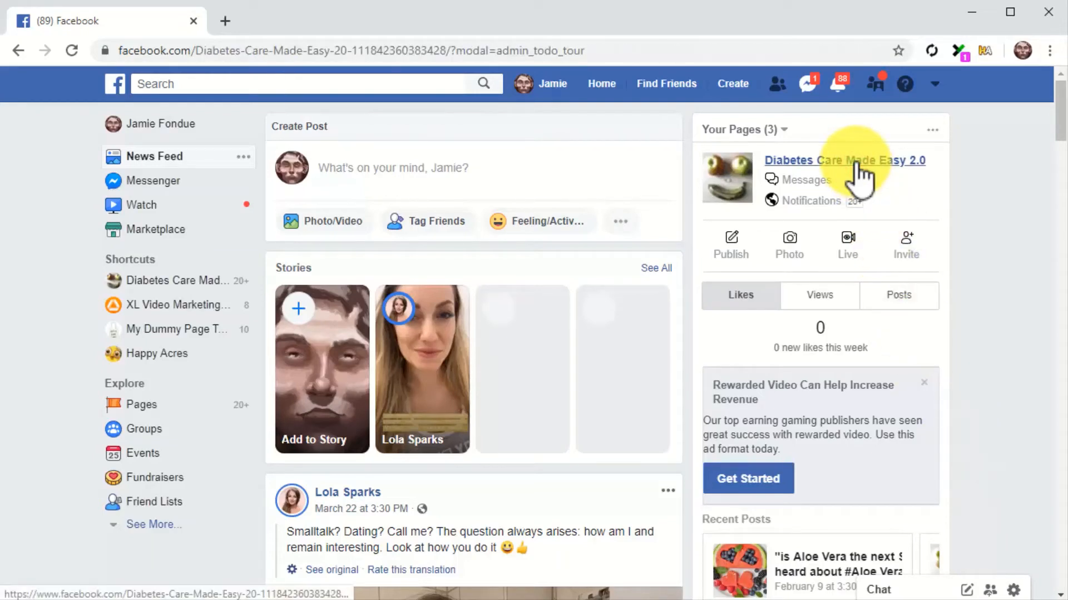
click(844, 160)
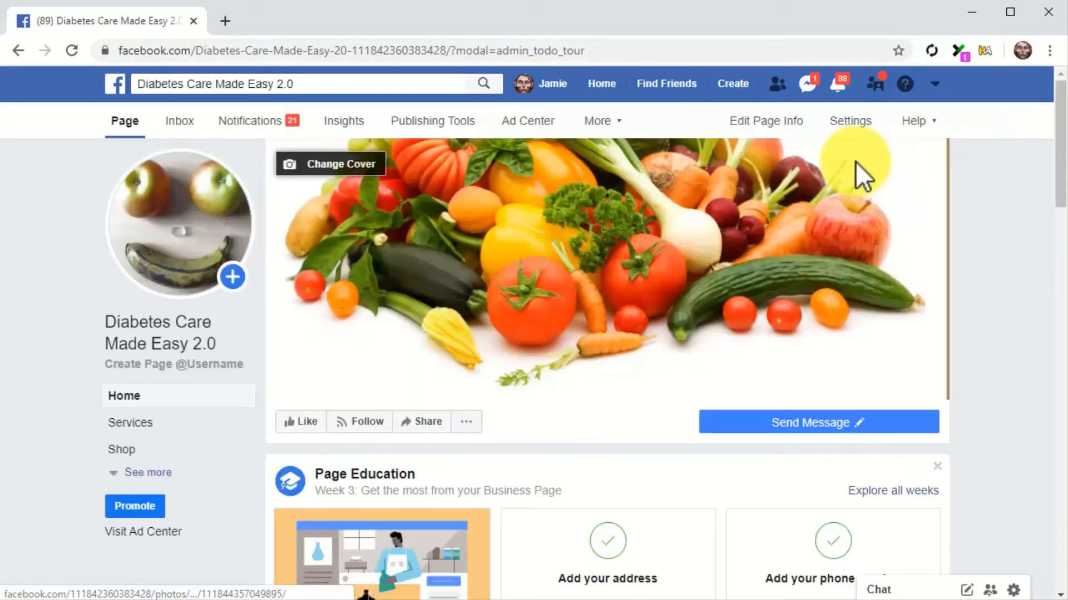
scroll(down, 3)
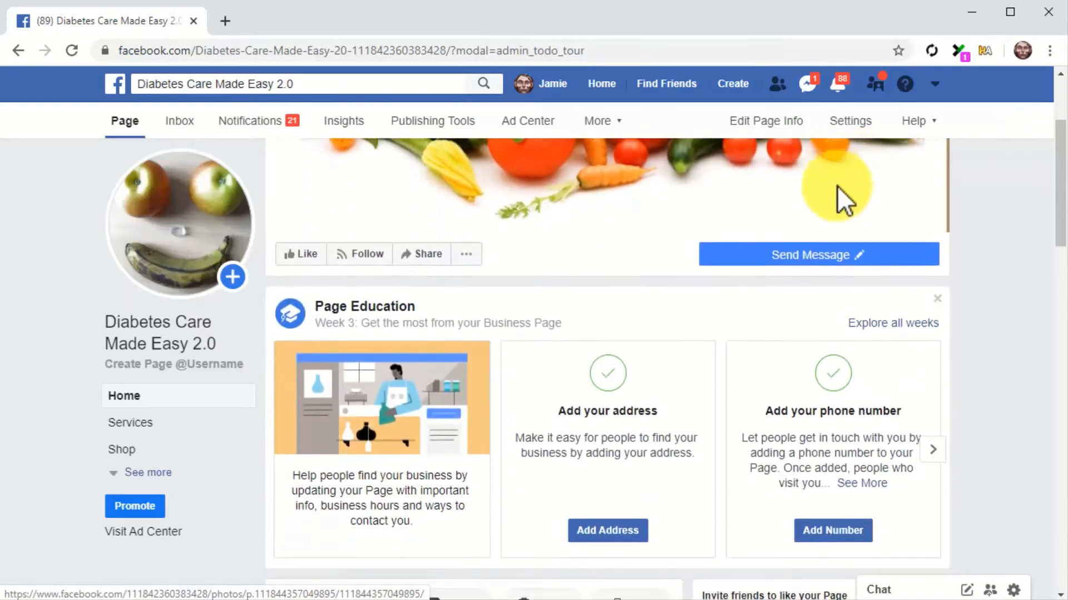
scroll(down, 3)
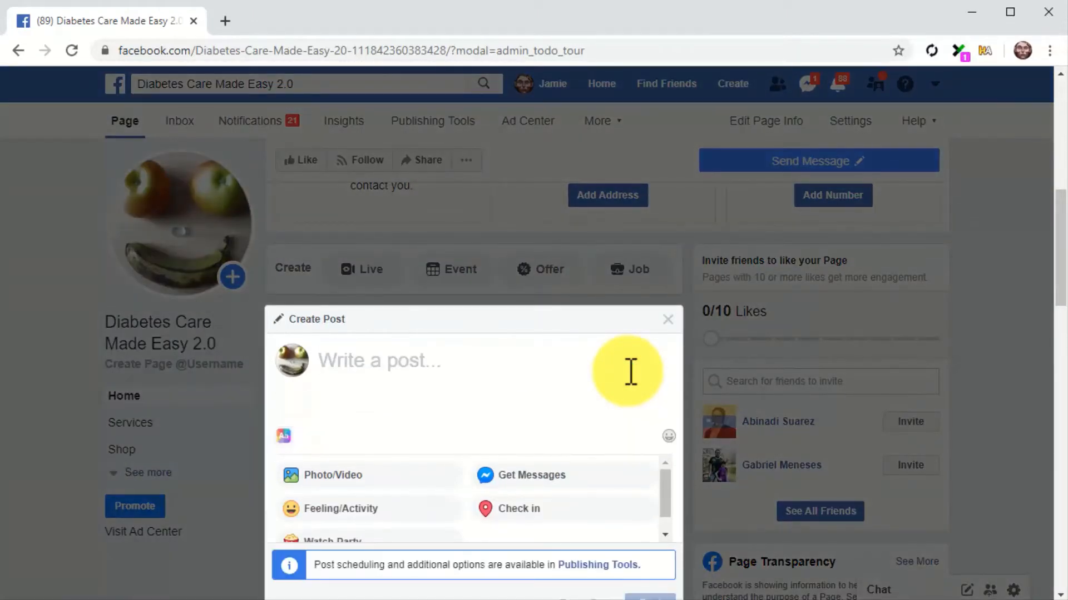
click(379, 361)
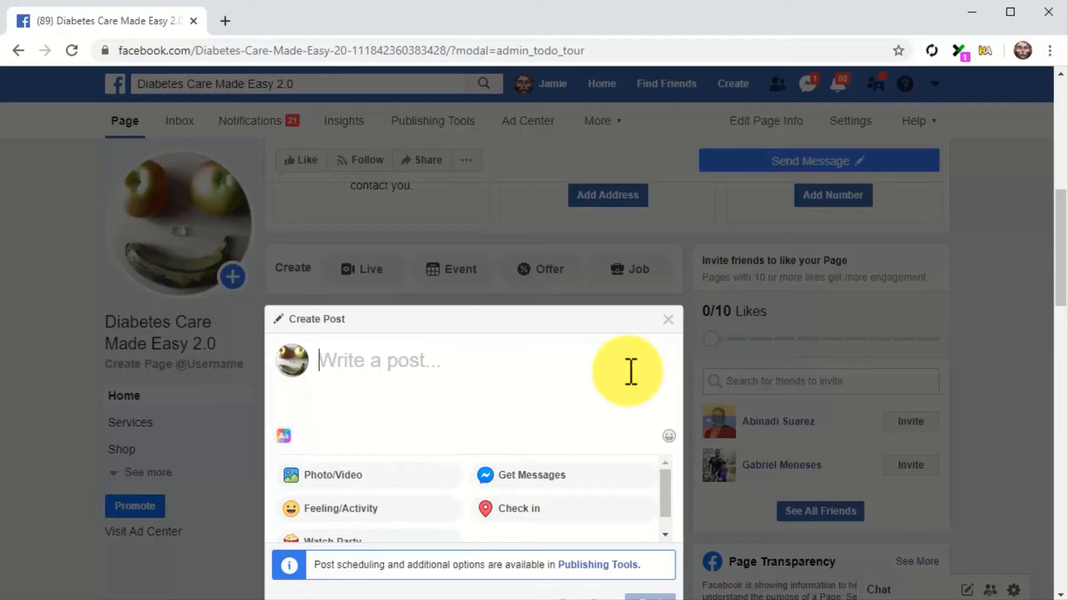
text(5)
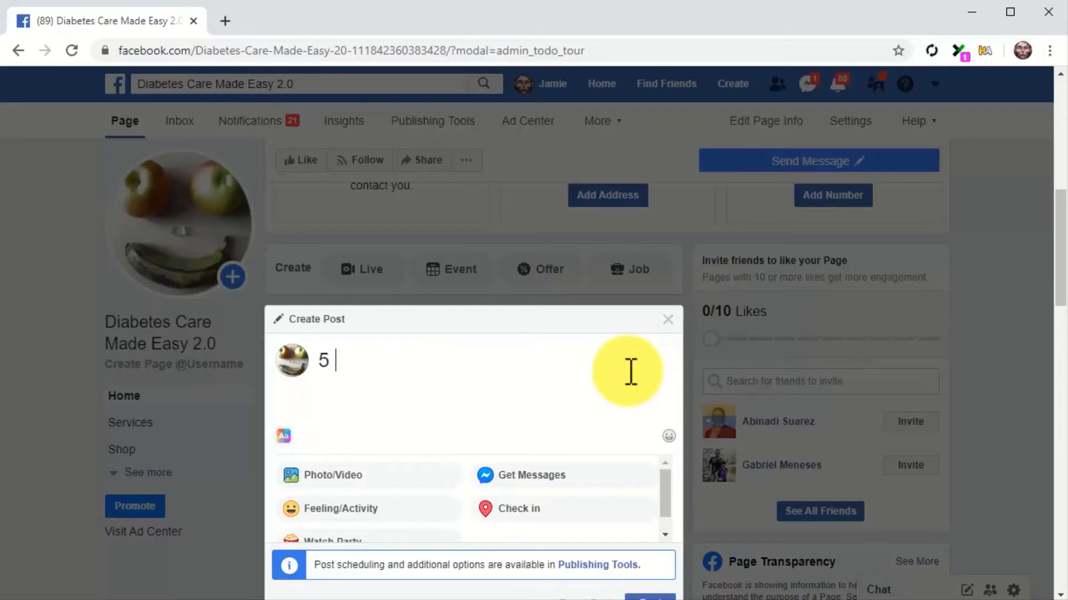
text(Healt)
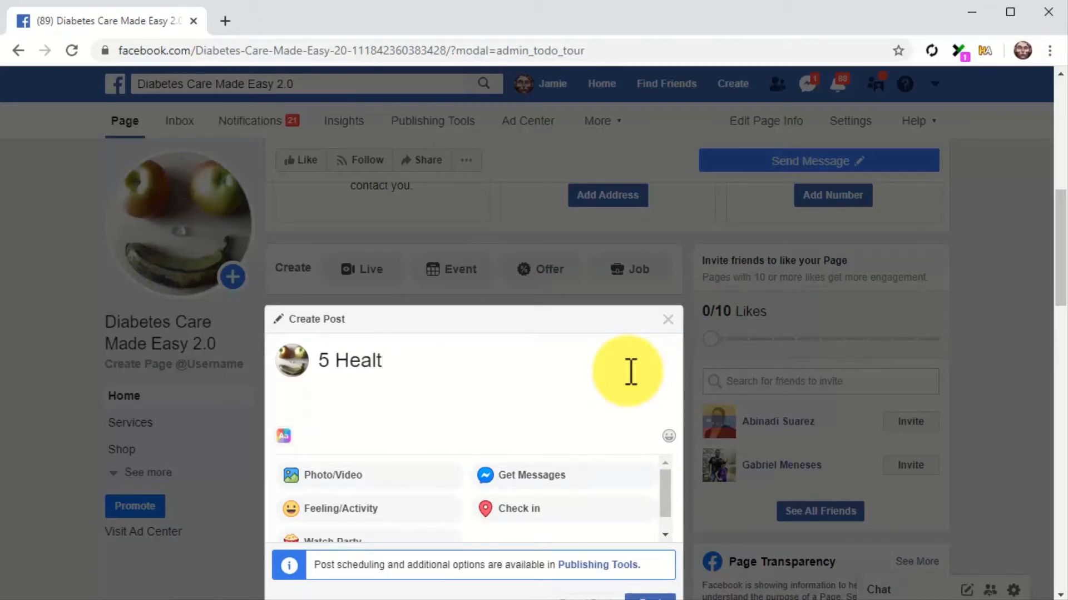
text(hy Eating Tips No One's Giving)
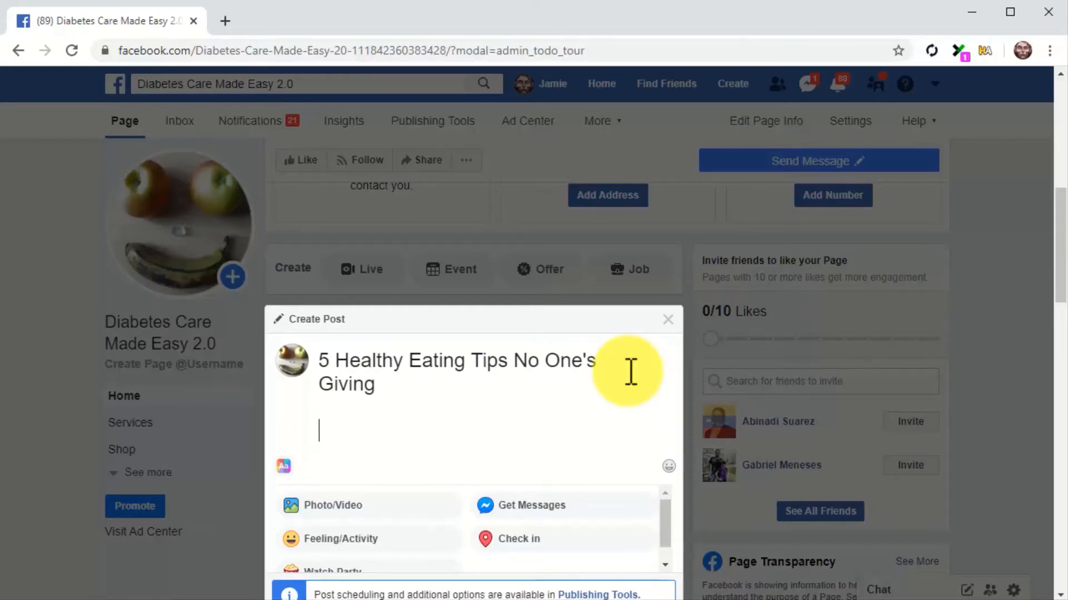
text(Healthy food company insiders speak up!)
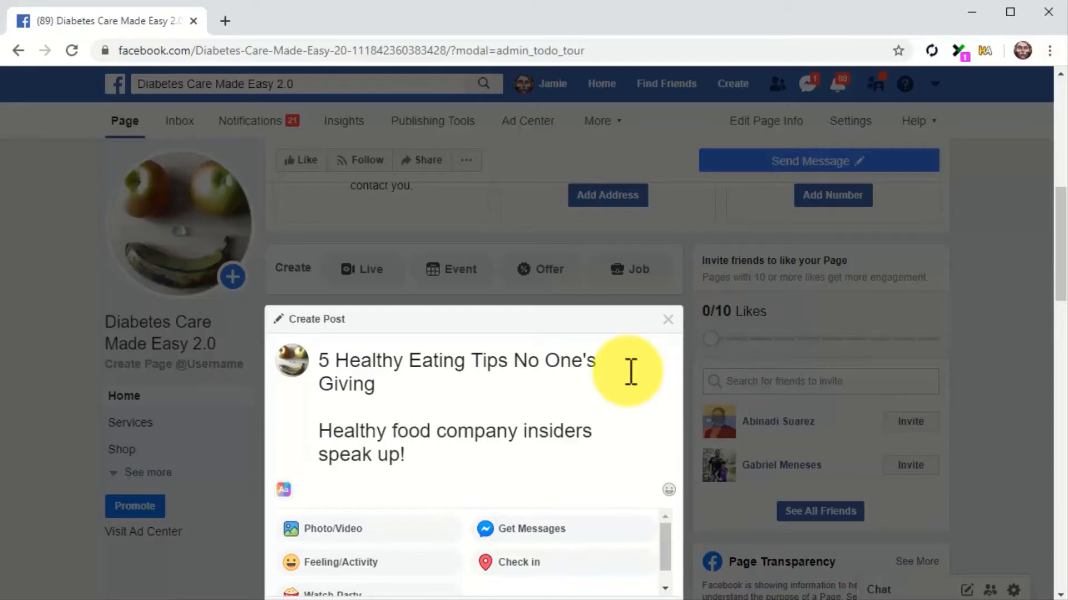
text(Click on the link down below to)
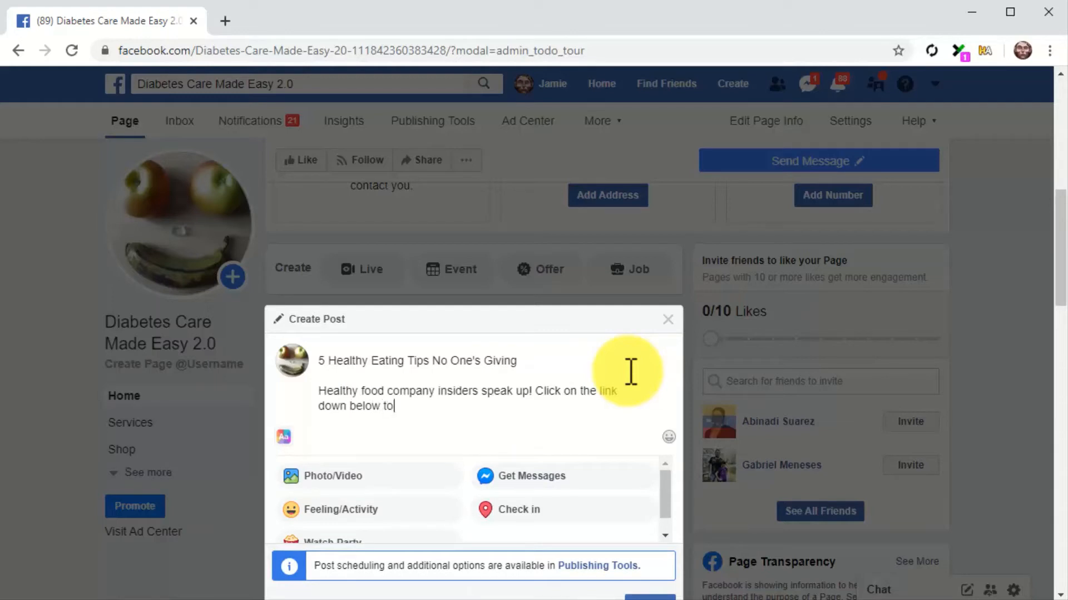
text(hear their advice.)
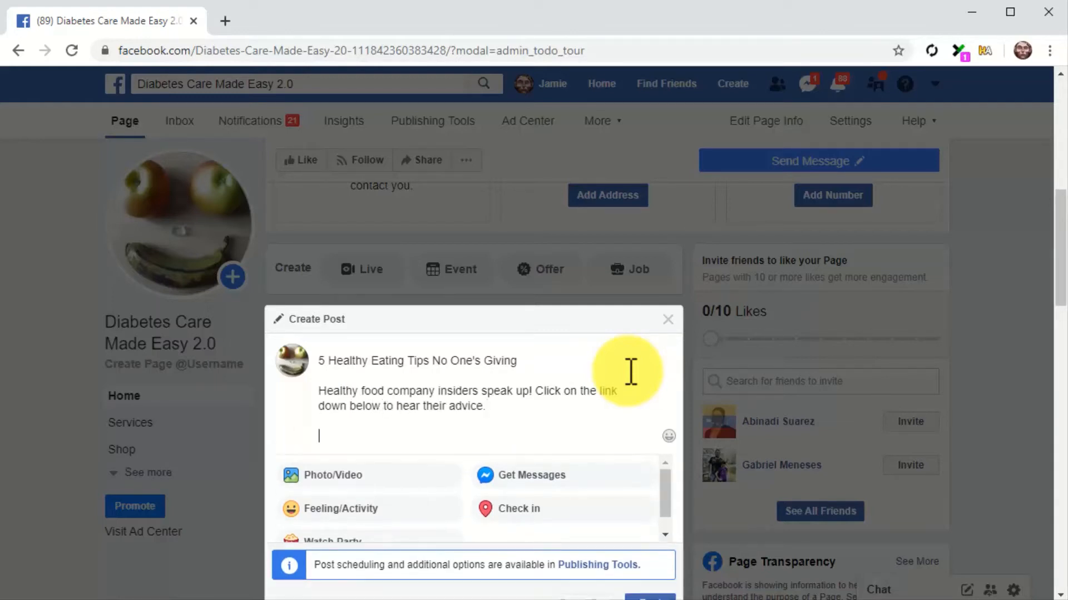
text(https://bit.ly/2UgIr28)
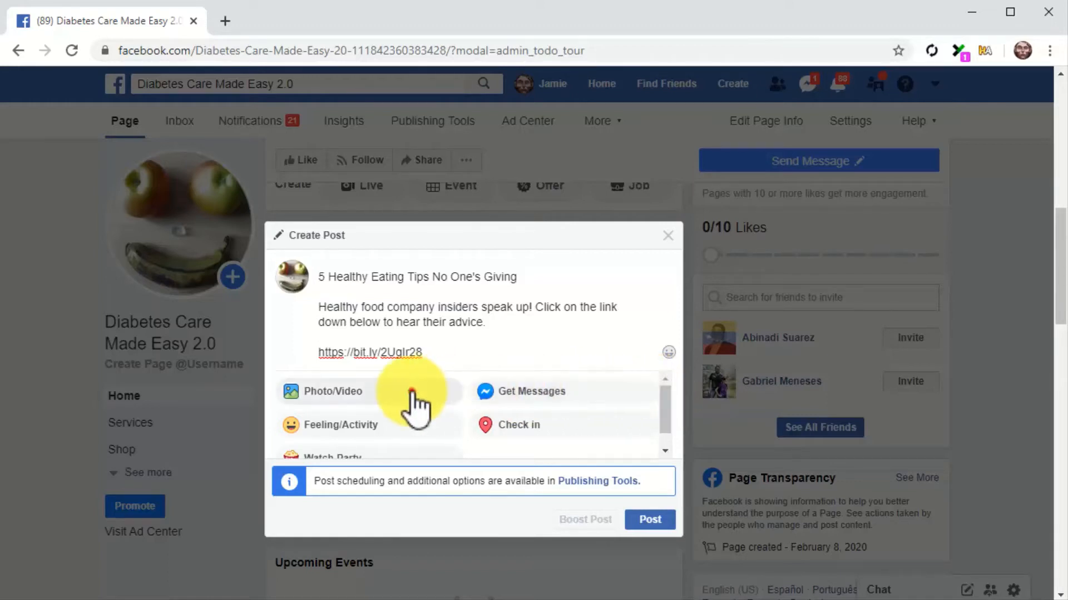
- Attach the Healthy Eating Tips thumbnail image and publish the page post
click(333, 390)
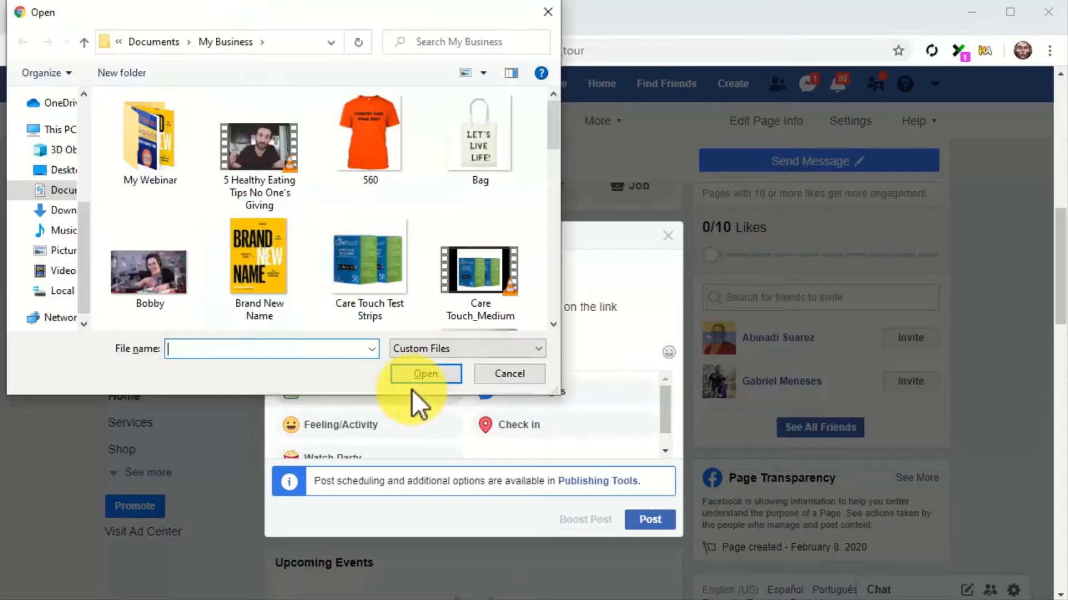
scroll(down, 3)
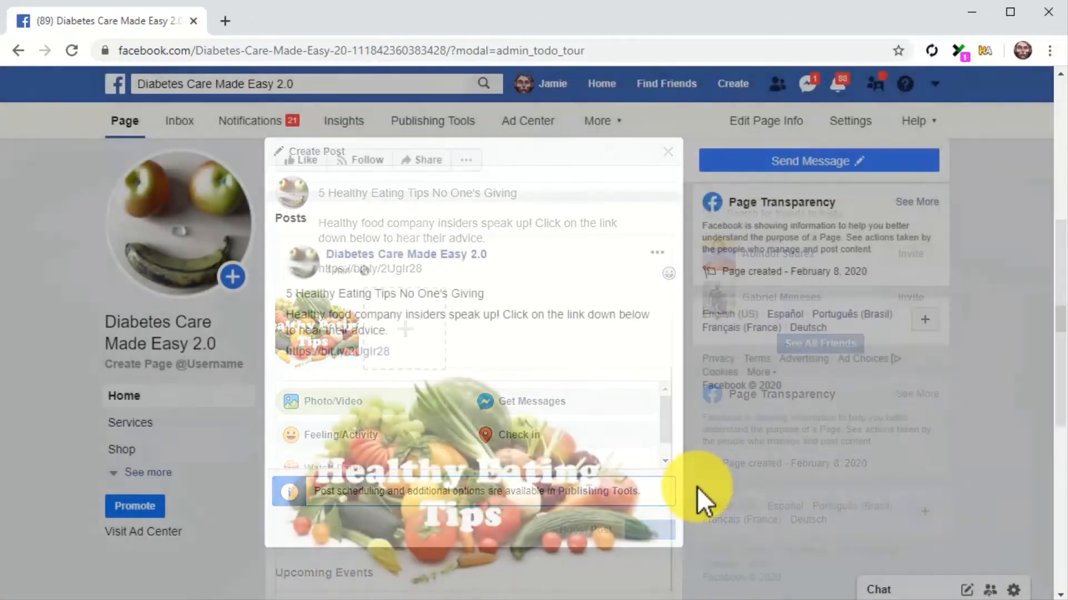
click(668, 151)
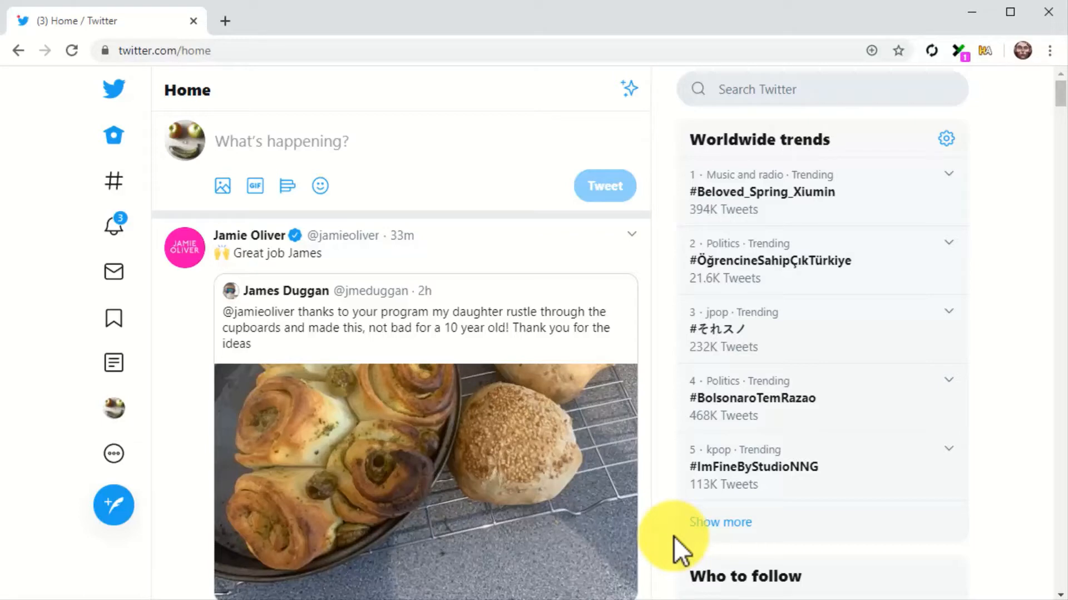
mouse_move(359, 542)
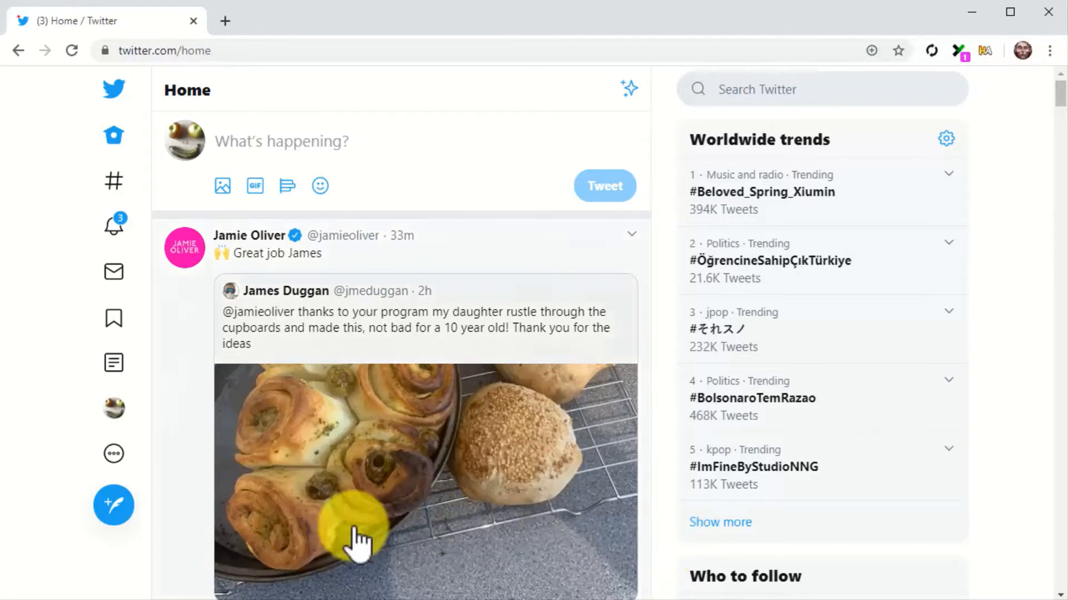
- Write a tweet with the '5 Healthy Eating Tips No One's Giving' title and the insiders teaser
click(114, 505)
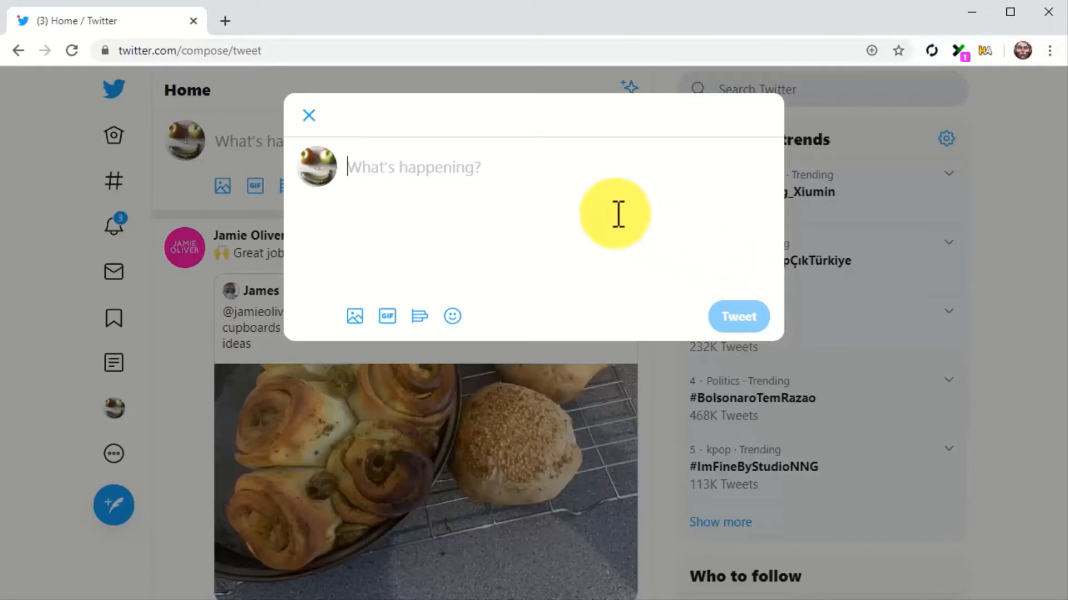
text(5 Healthy Eating Tips No One's Giving)
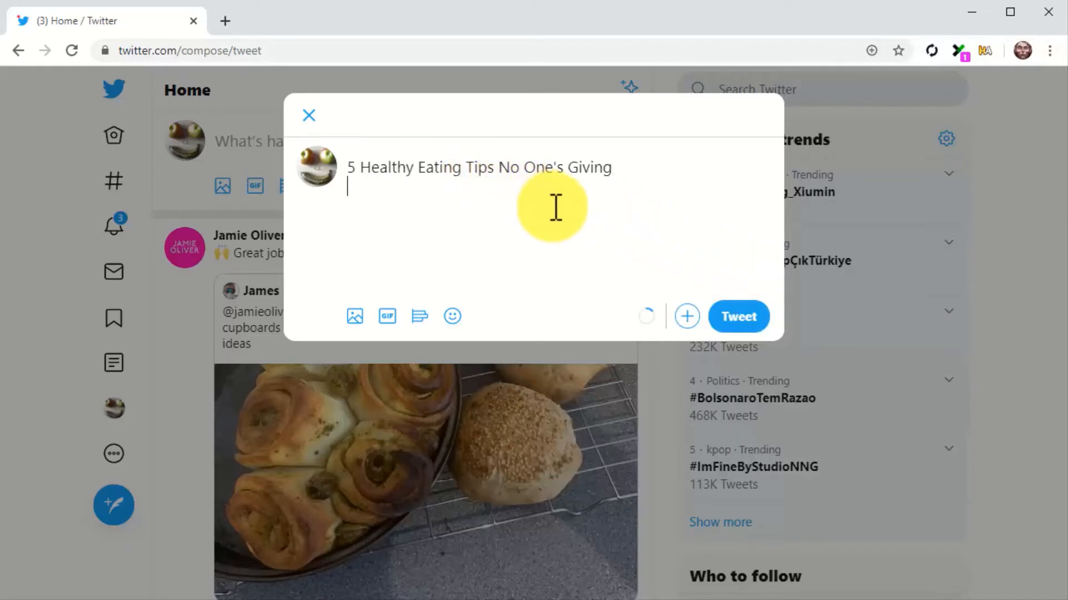
text(Healthy food company insiders speak up! Click on the link down below to hear their advice.)
click(479, 167)
text(#)
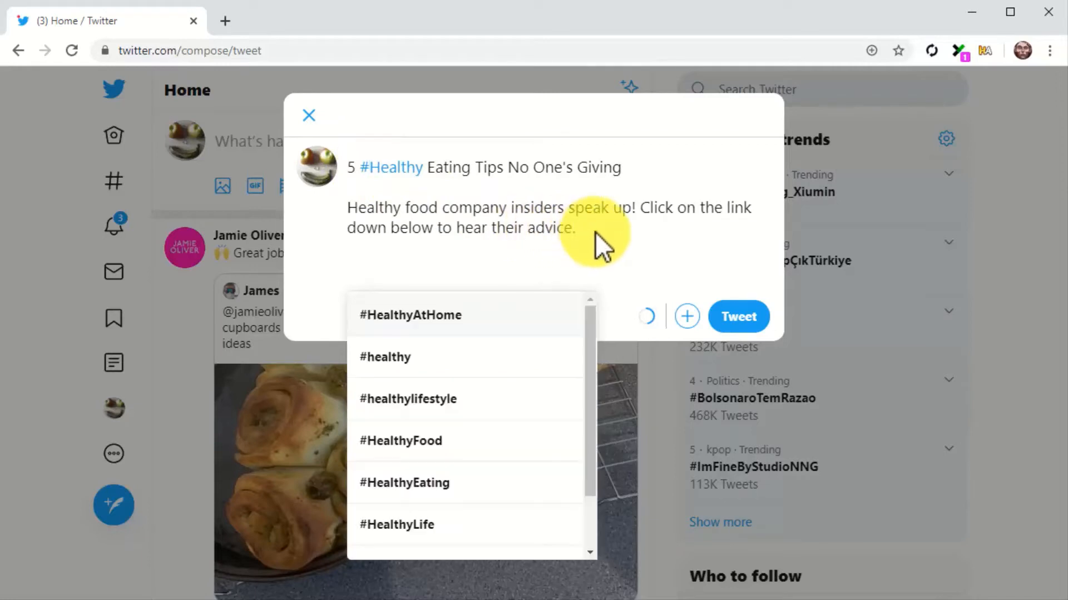
- Turn the teaser's keywords into #Healthy and #HealthyFood hashtags and start a new line
click(353, 208)
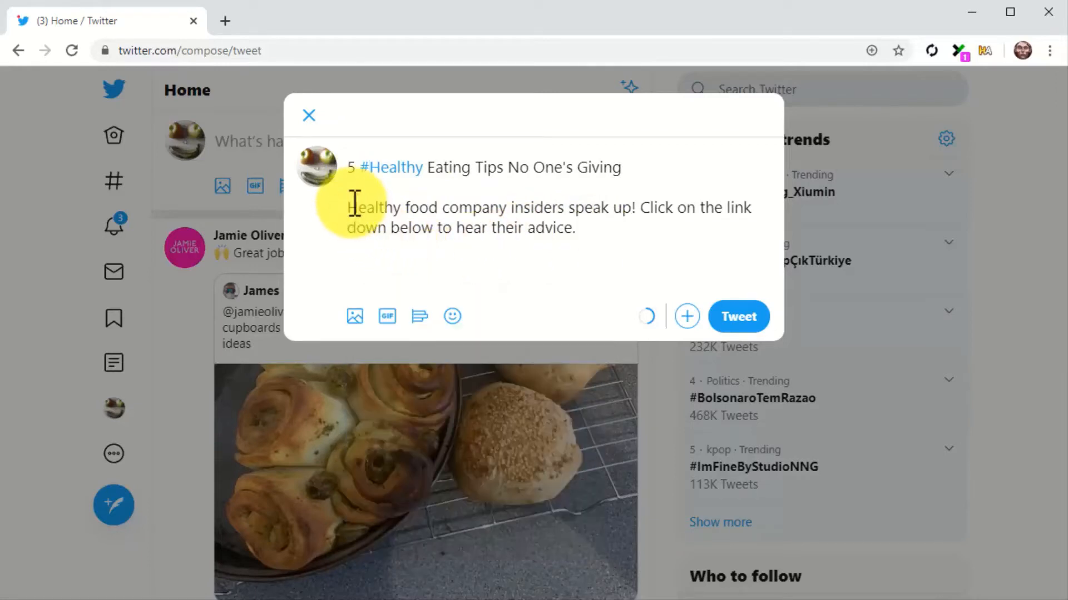
click(378, 208)
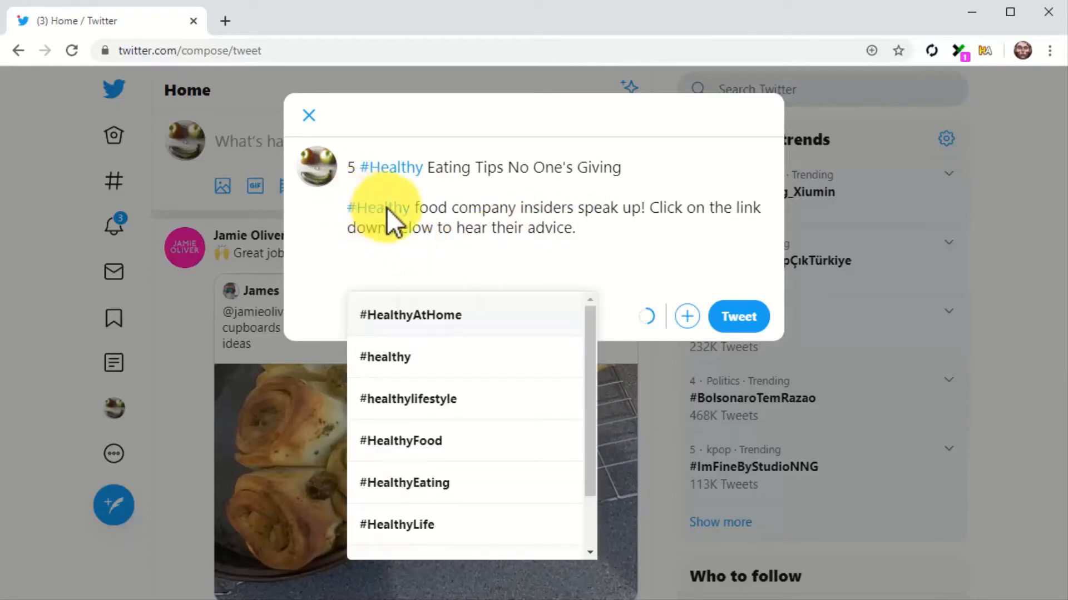
click(401, 440)
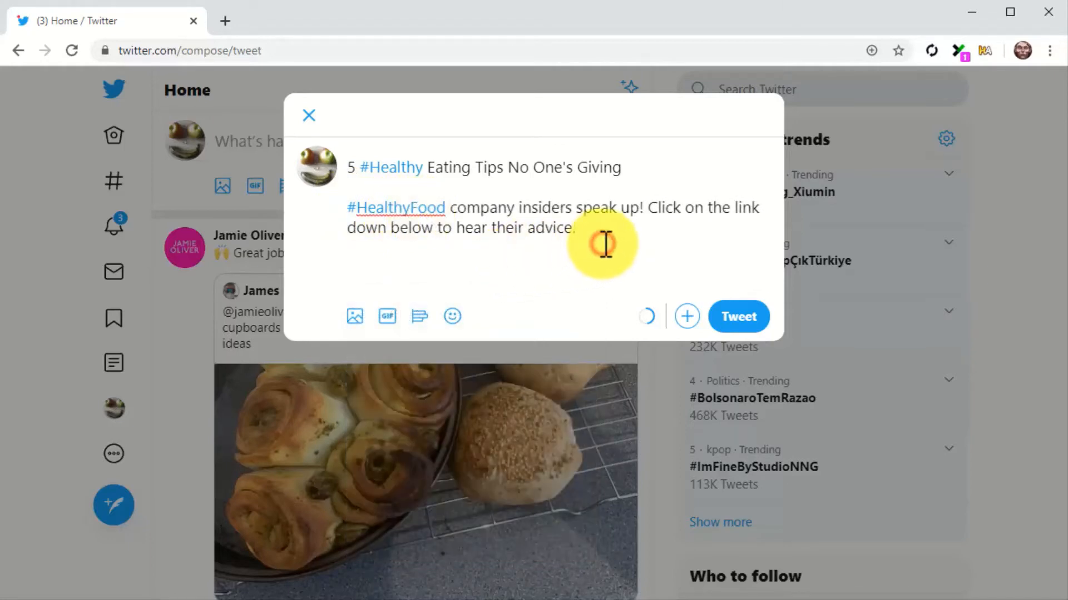
key(enter)
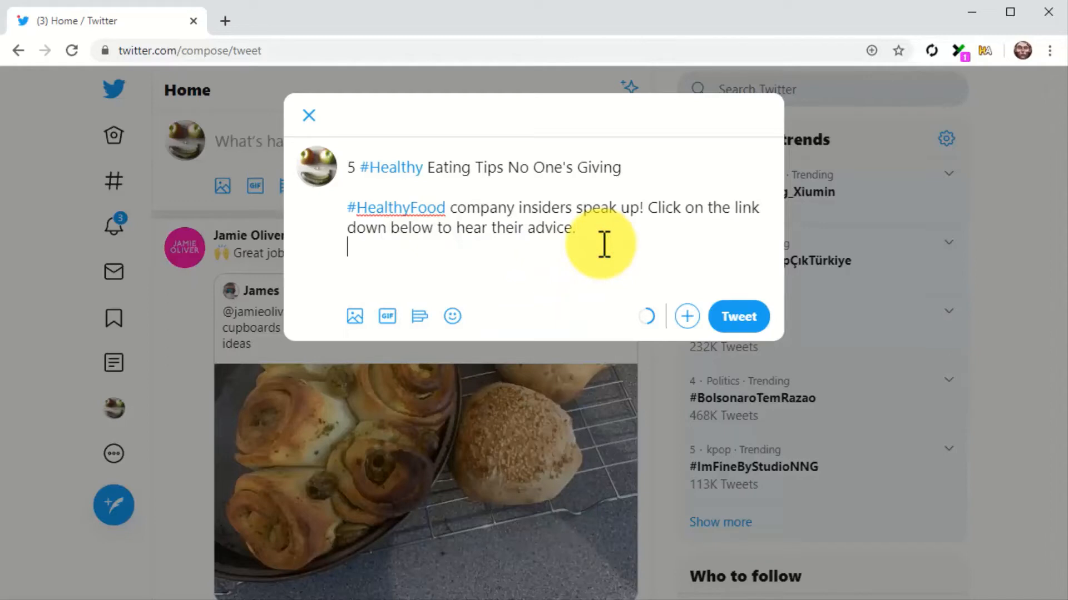
text(https://bit.ly/2UgIr28)
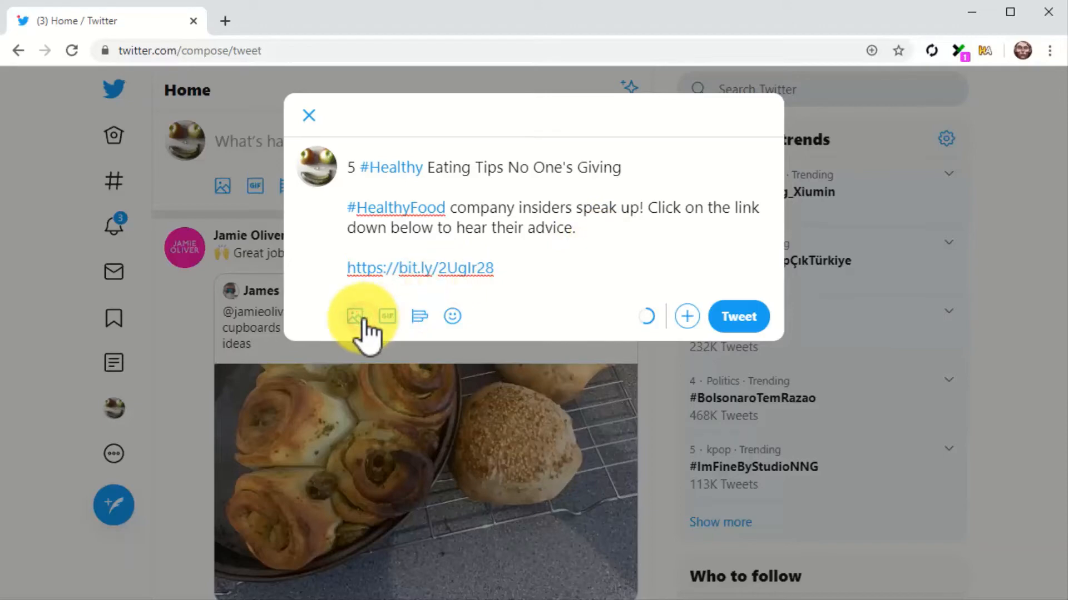
click(353, 316)
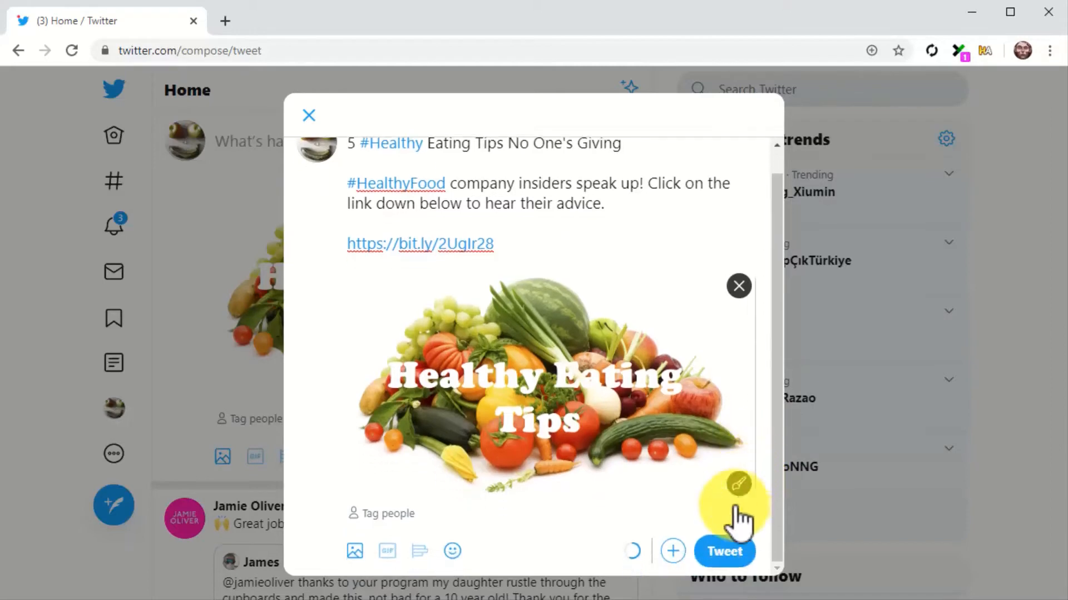
click(724, 552)
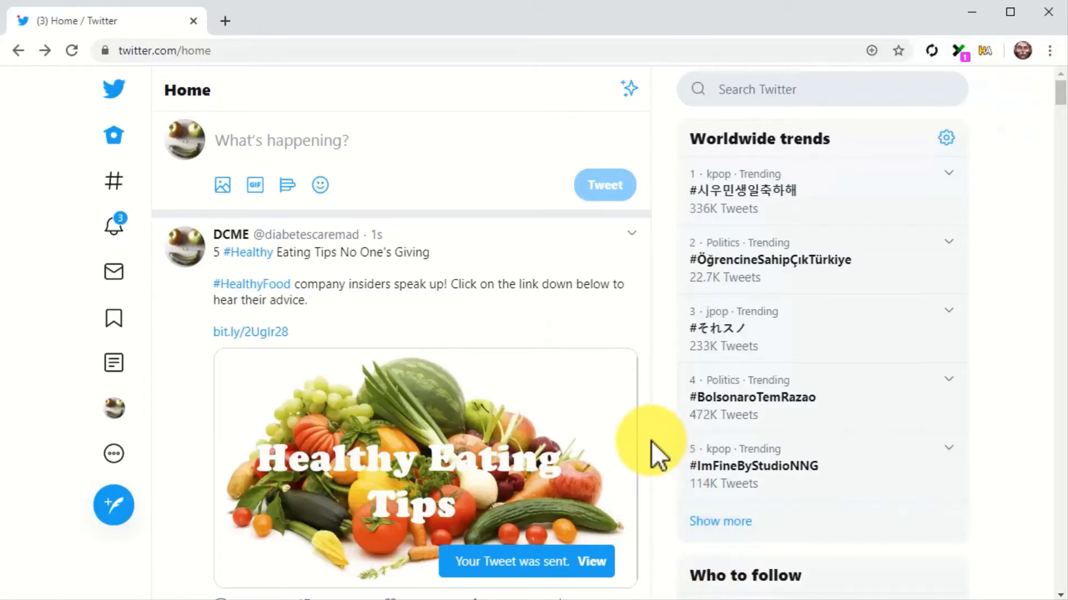
scroll(down, 3)
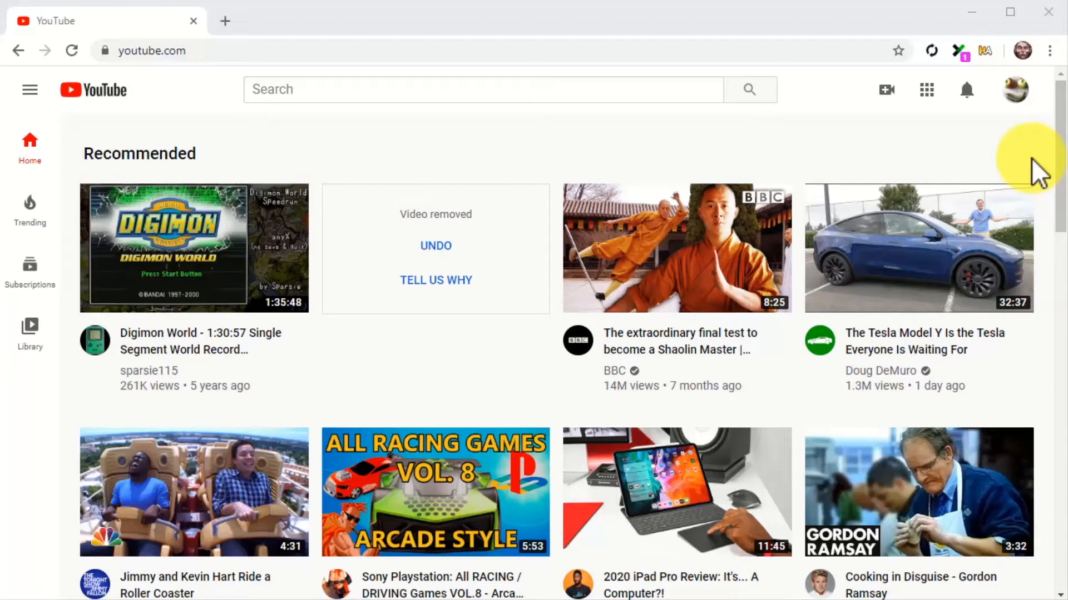
mouse_move(1014, 89)
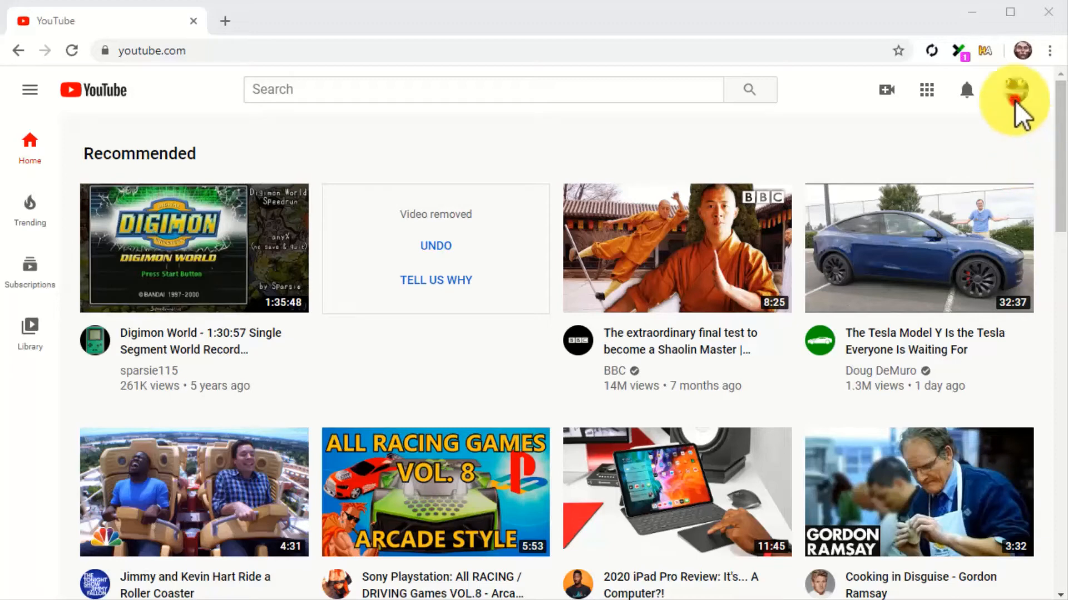
- Go to YouTube Studio's Go live page and allow camera and microphone access
click(1015, 100)
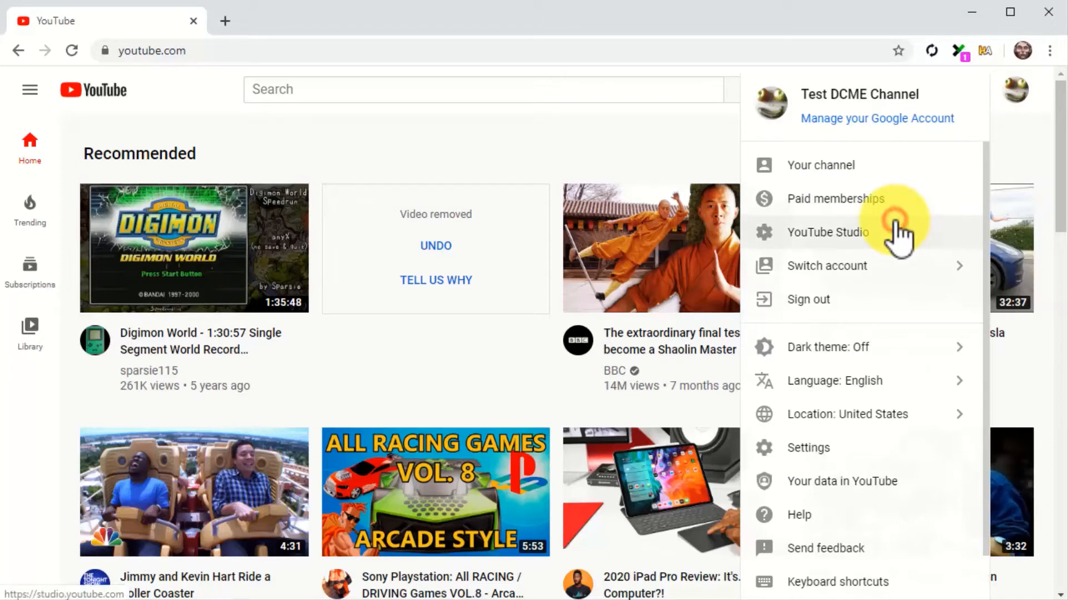
click(826, 232)
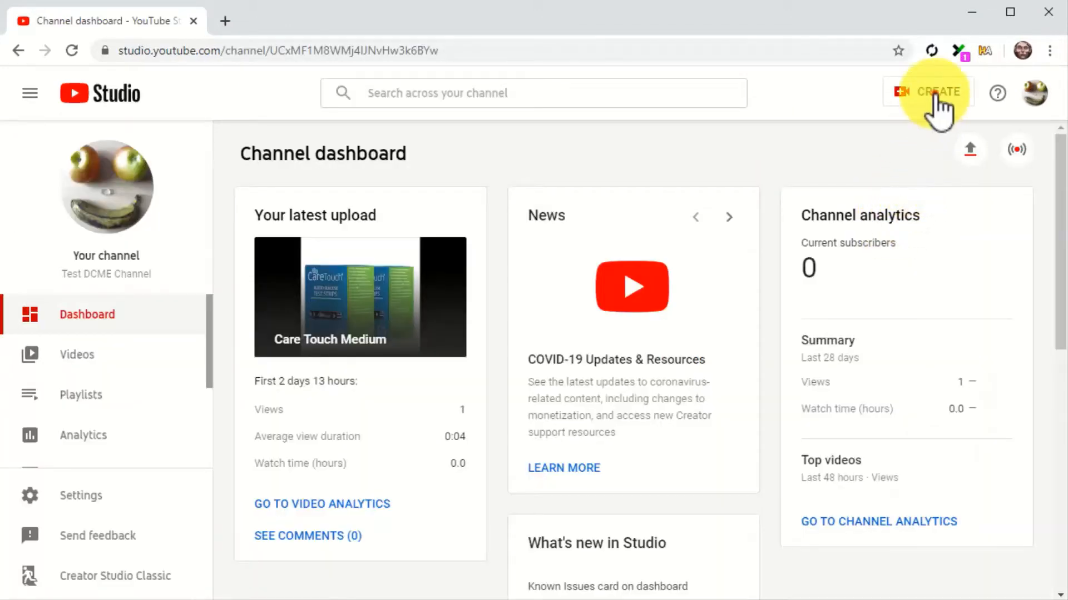
click(932, 92)
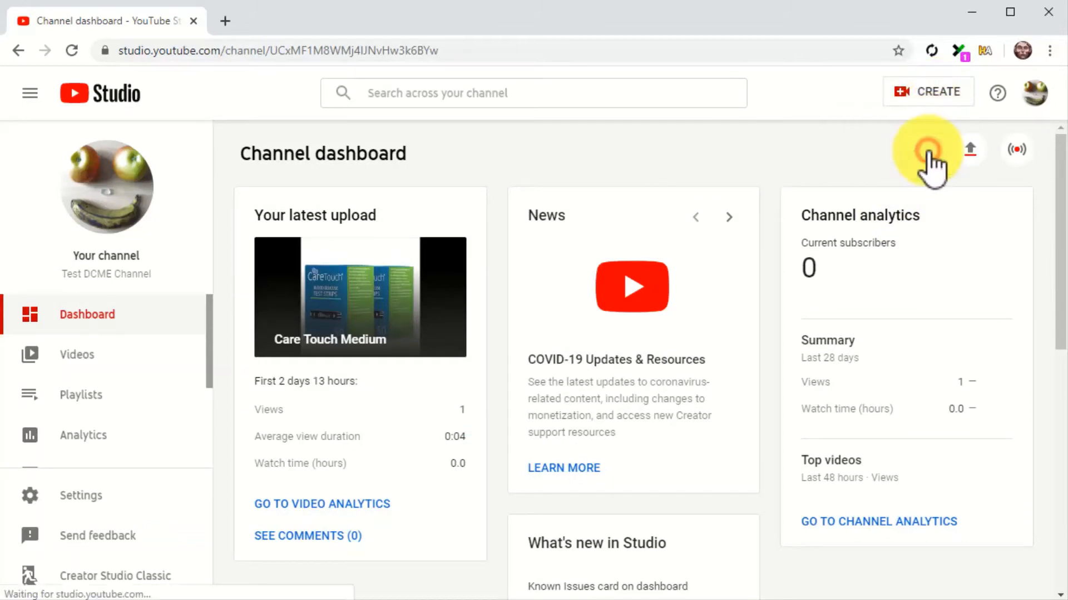
click(932, 149)
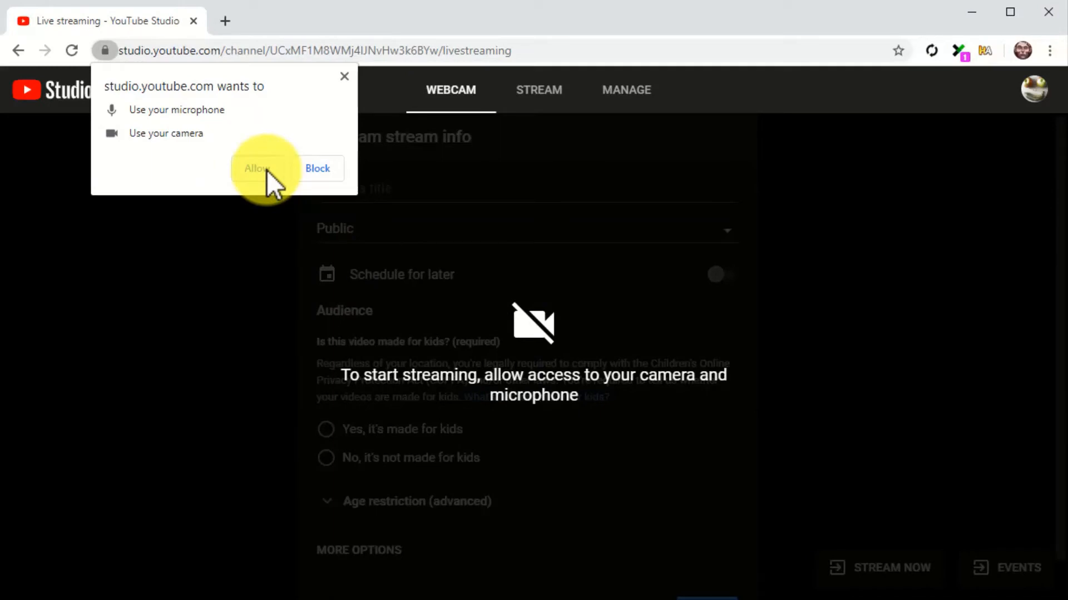
click(257, 168)
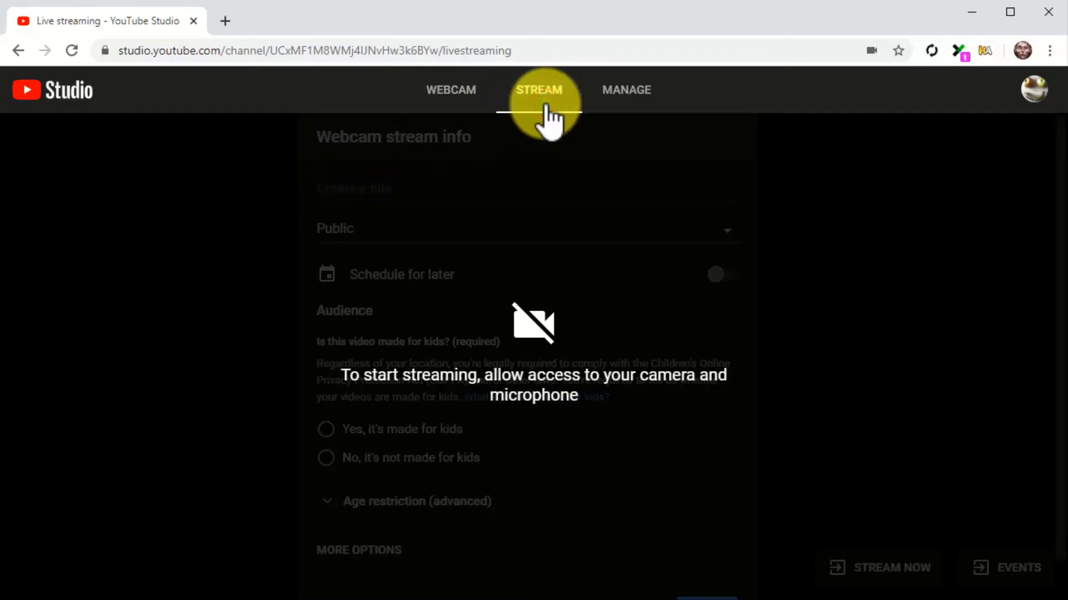
click(538, 89)
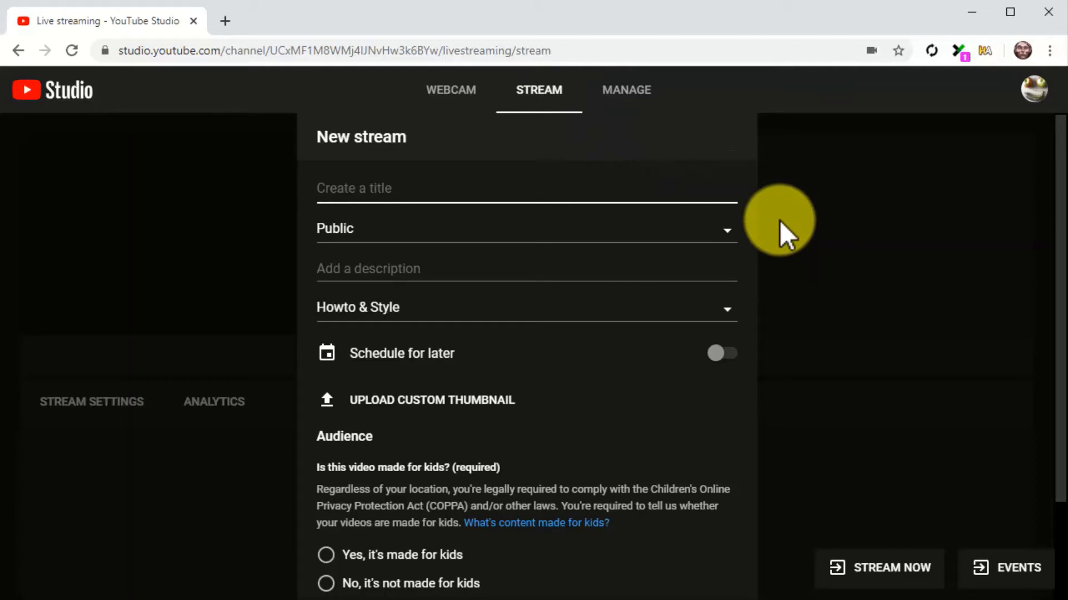
text(Make Money With Local Marketing Sites)
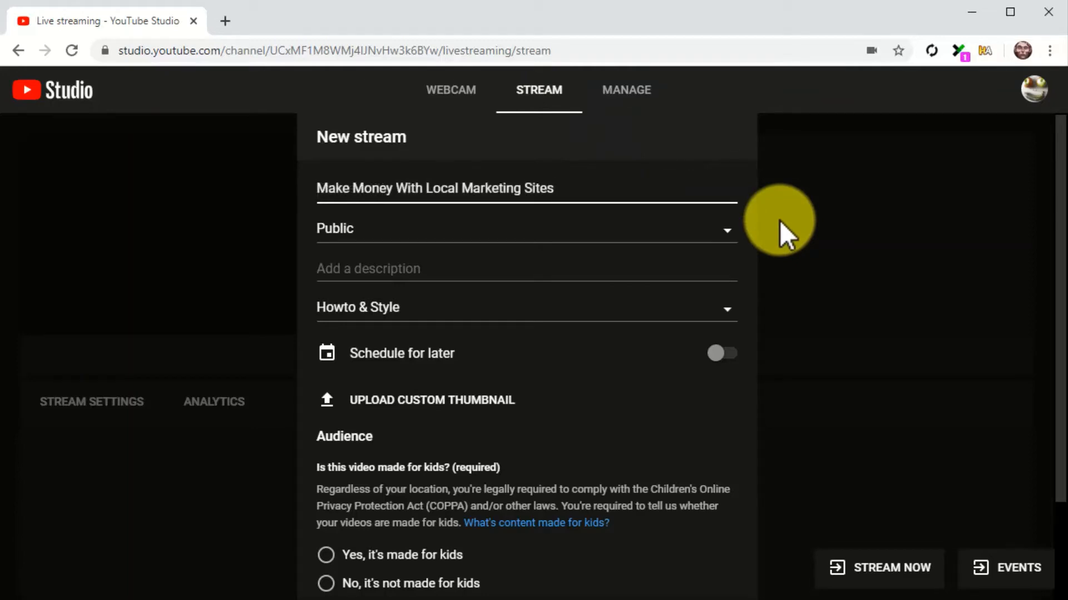
click(435, 189)
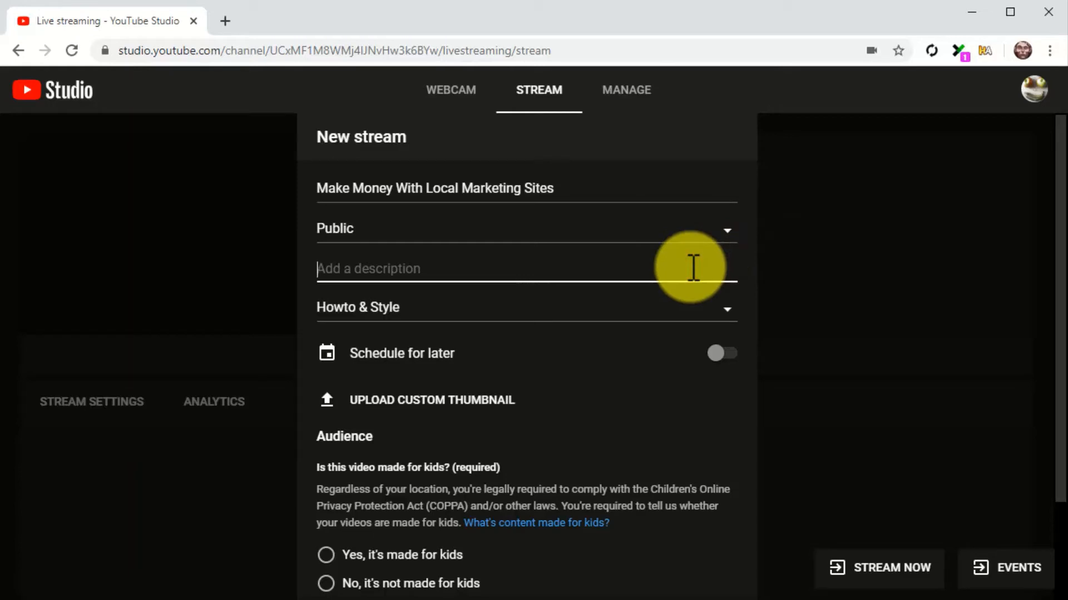
text(Would you like to make money online while at home? We all know that)
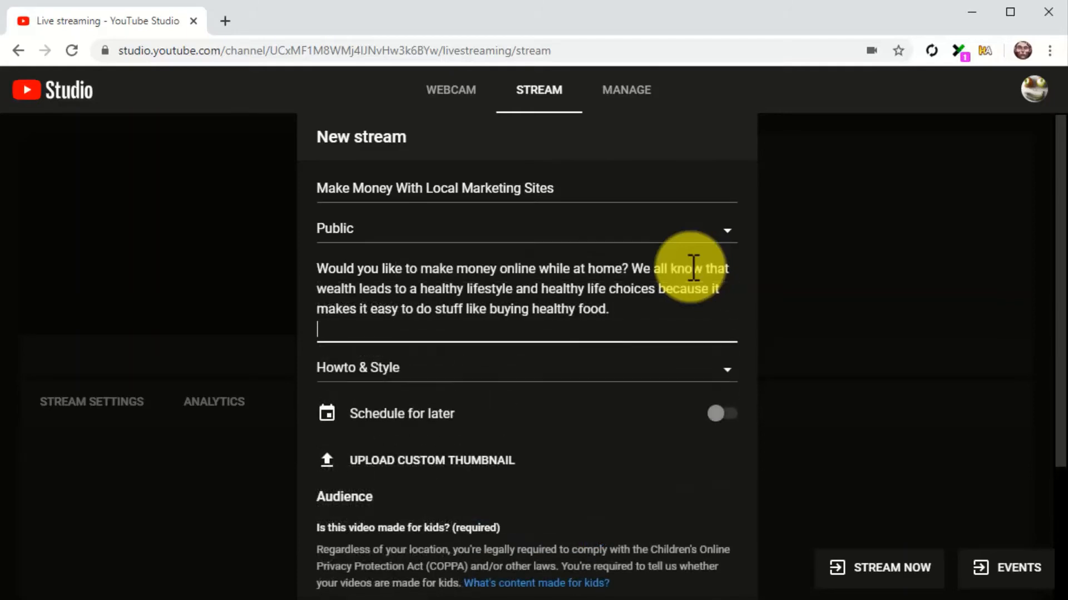
text(Today we)
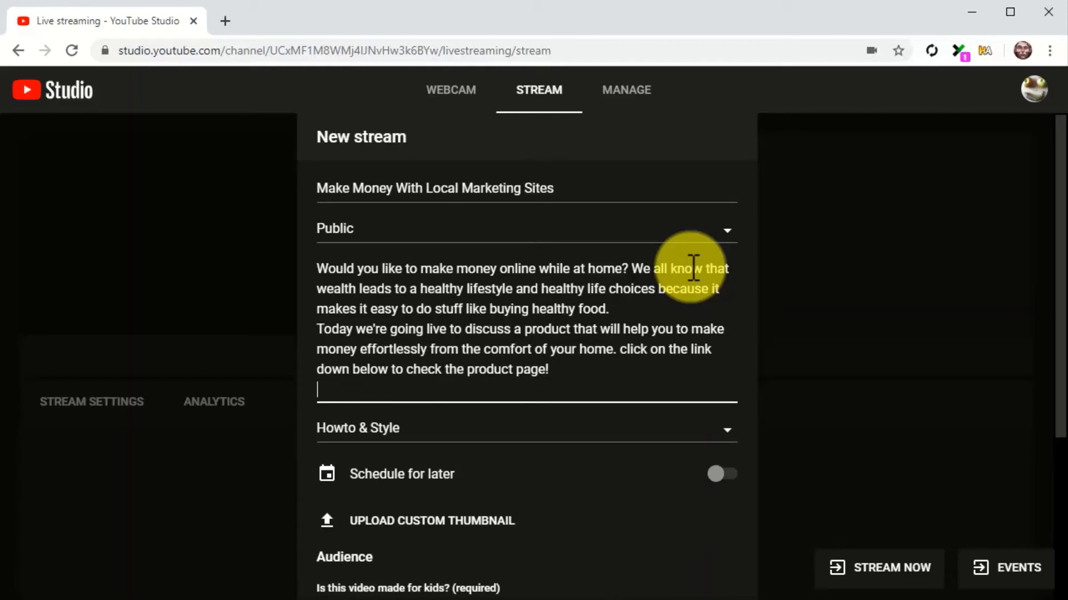
text(https://localsitesgo.com/jv/)
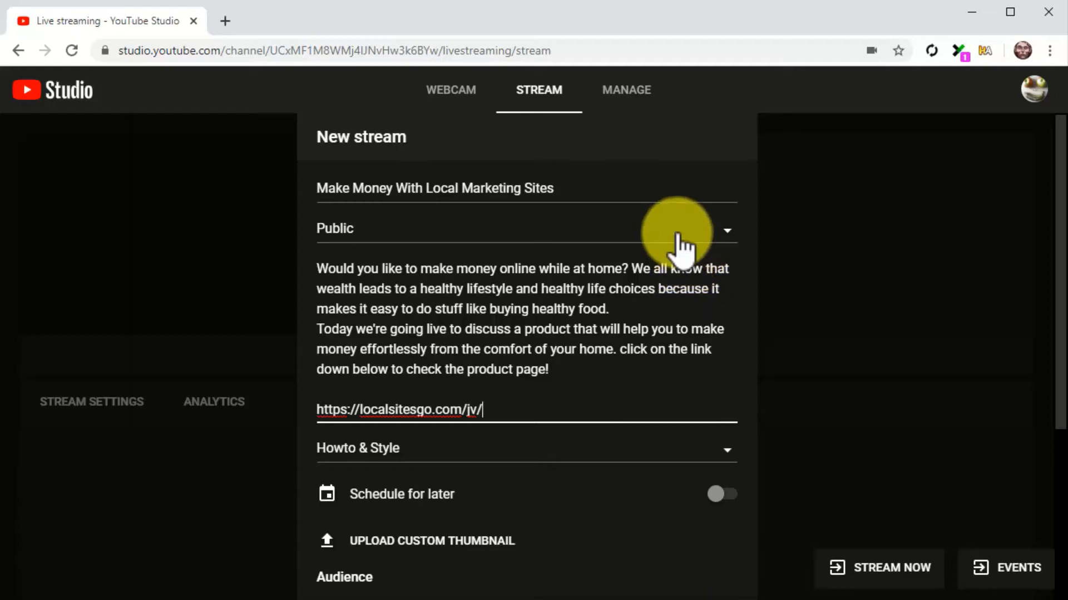
- Keep the stream Public and set its category to Education
click(726, 229)
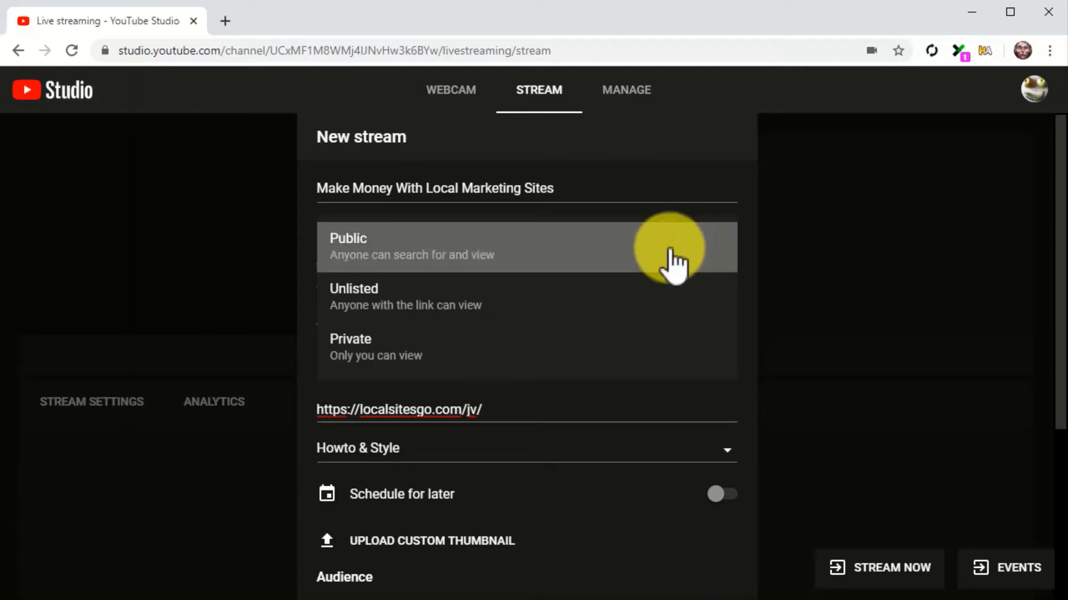
click(348, 246)
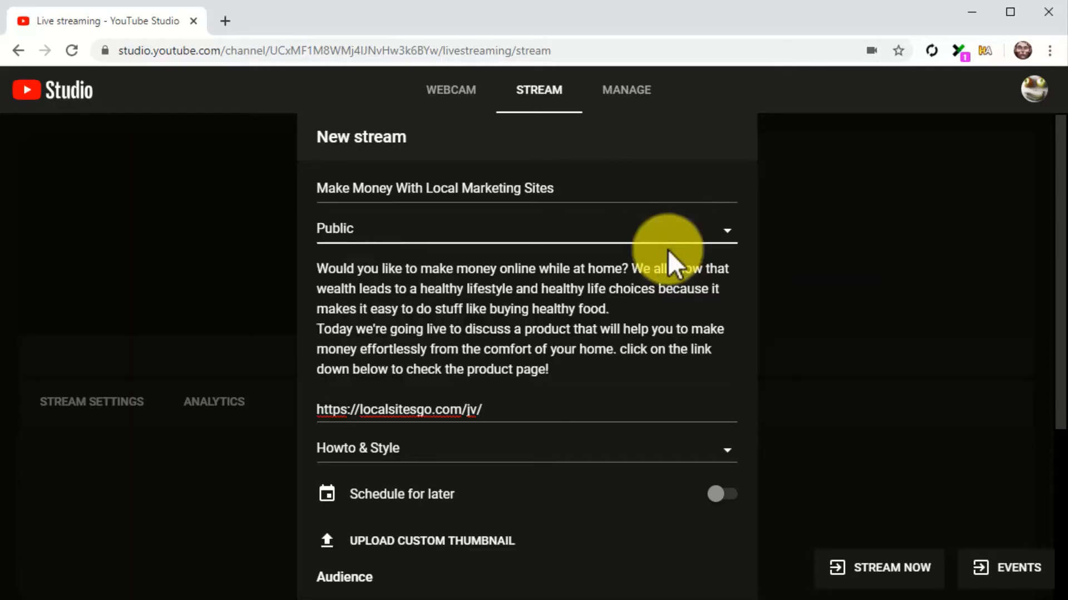
click(523, 448)
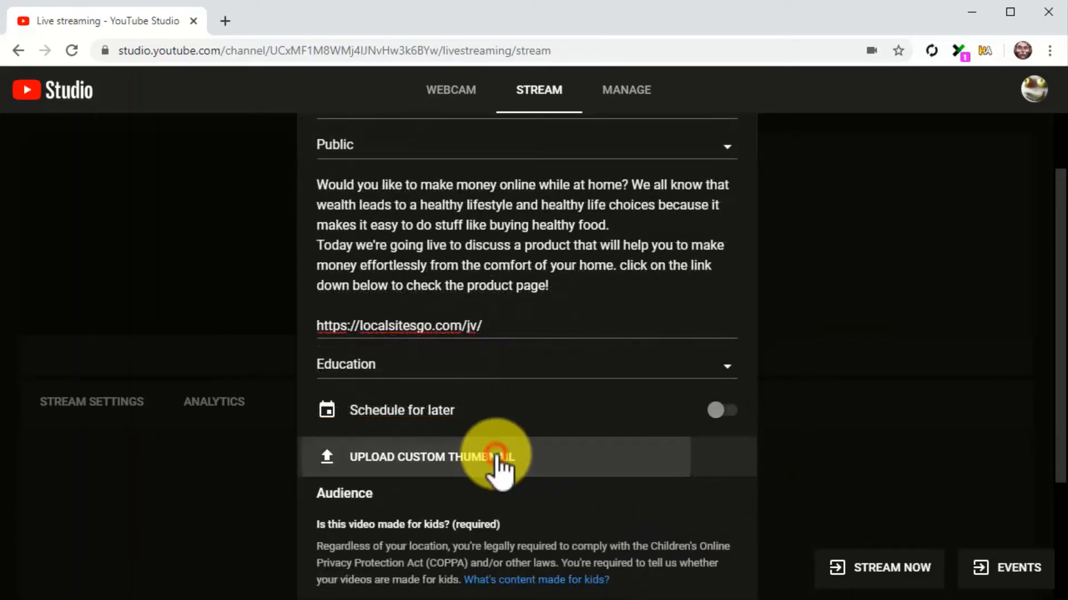
- Upload the localsitesgo product box image as the stream's custom thumbnail
click(432, 457)
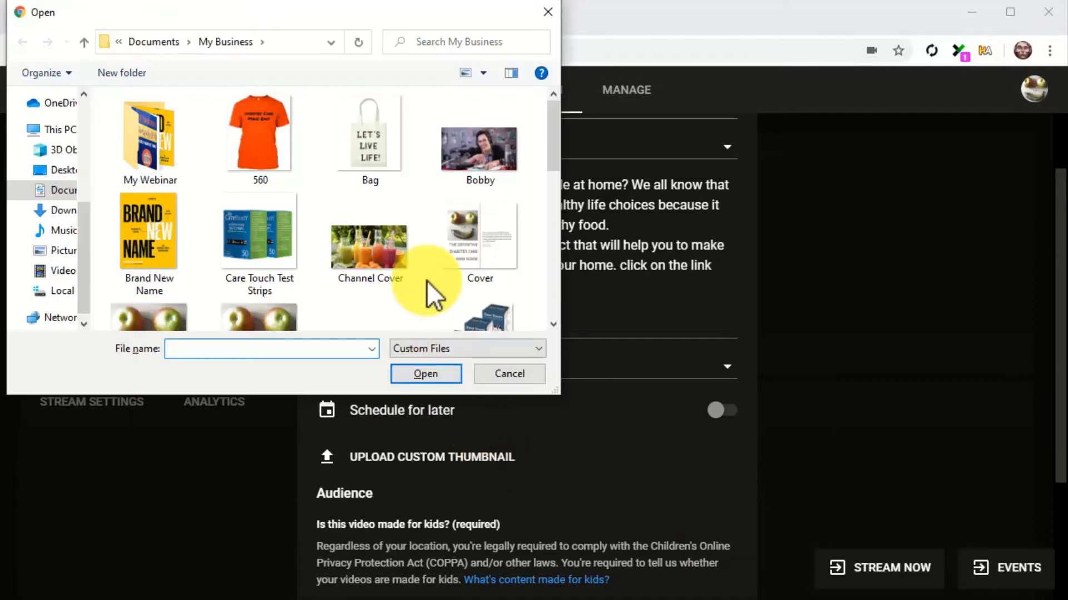
scroll(down, 3)
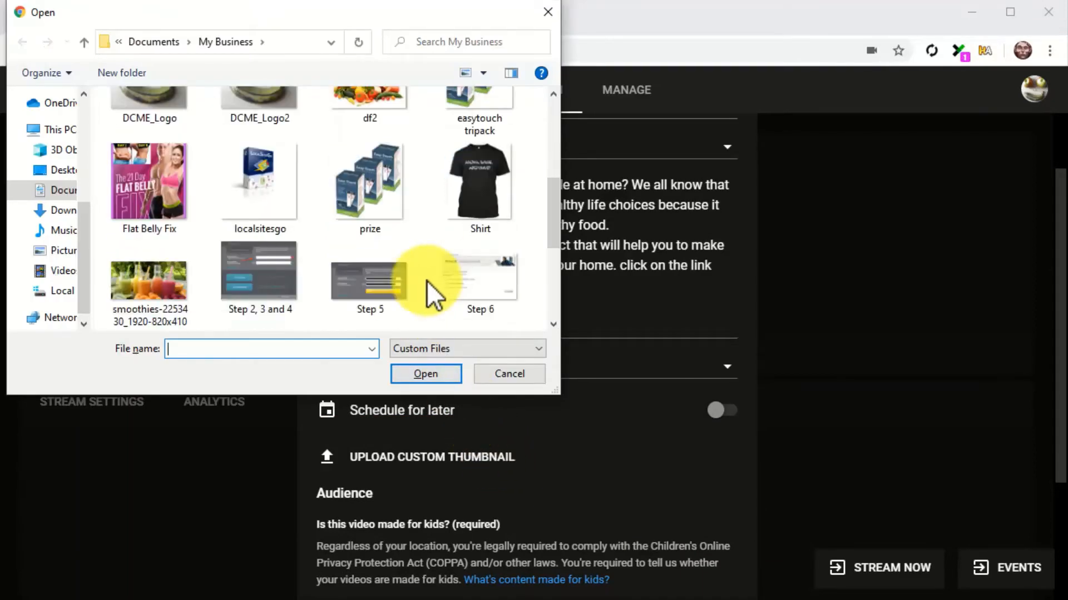
click(425, 374)
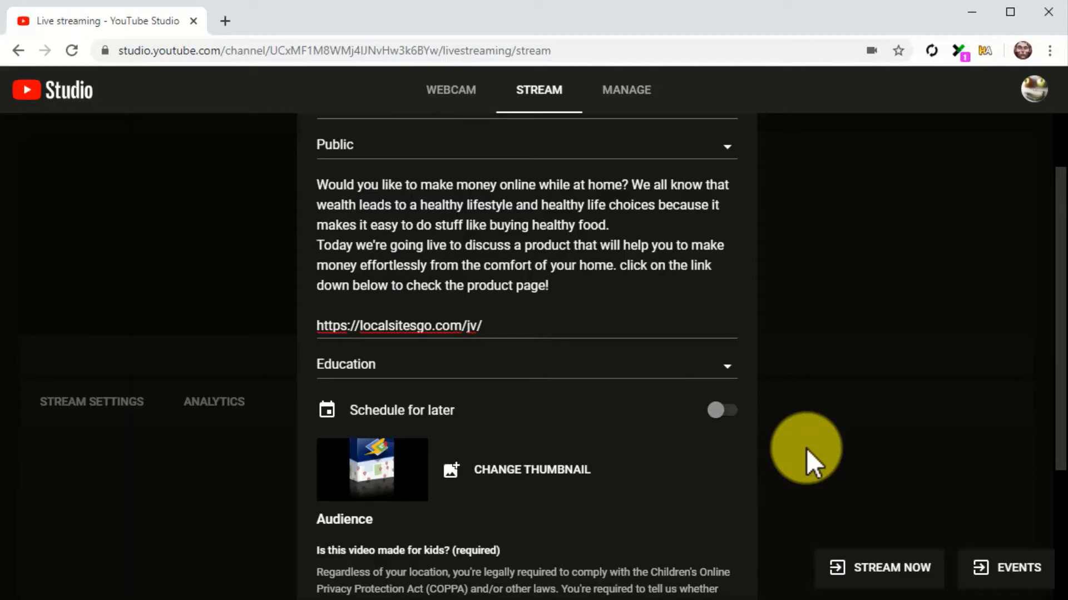
scroll(down, 3)
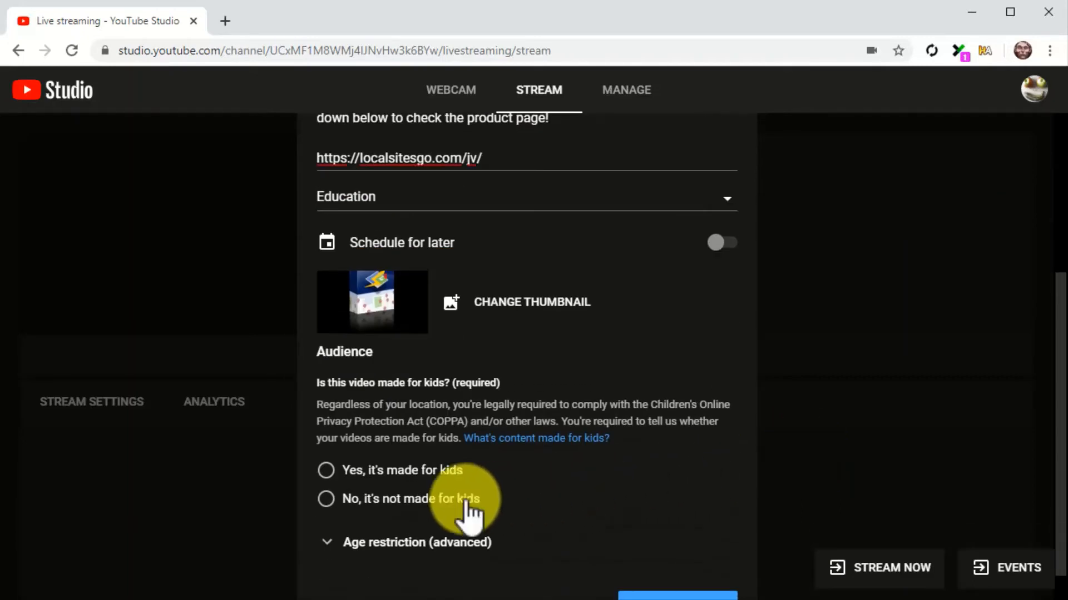
- Mark the stream not made for kids; try scheduling Mar 26 at 6:00 PM, then leave scheduling off
click(326, 499)
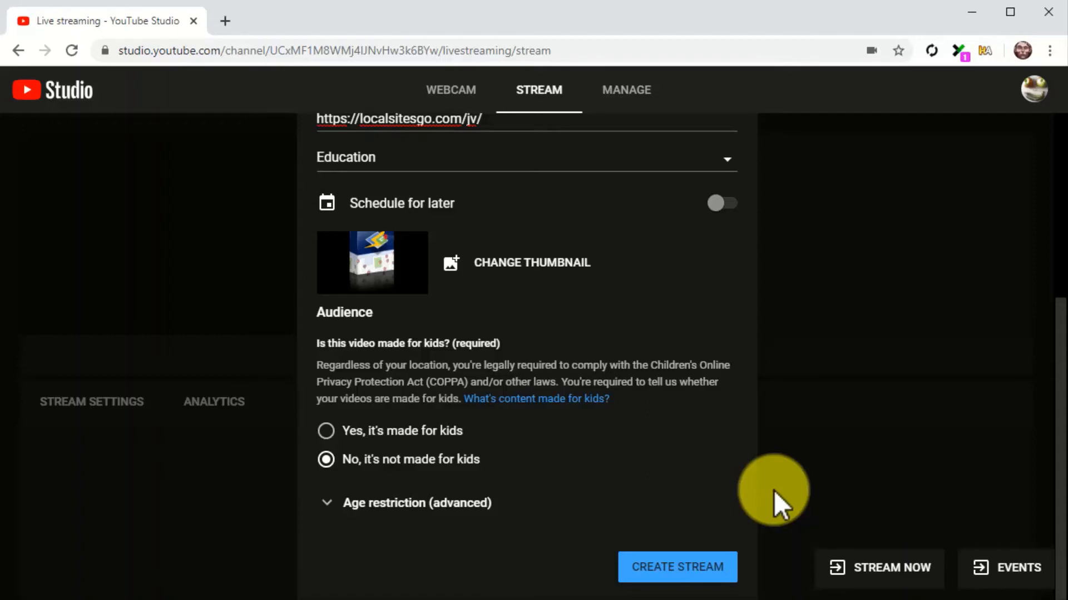
mouse_move(425, 218)
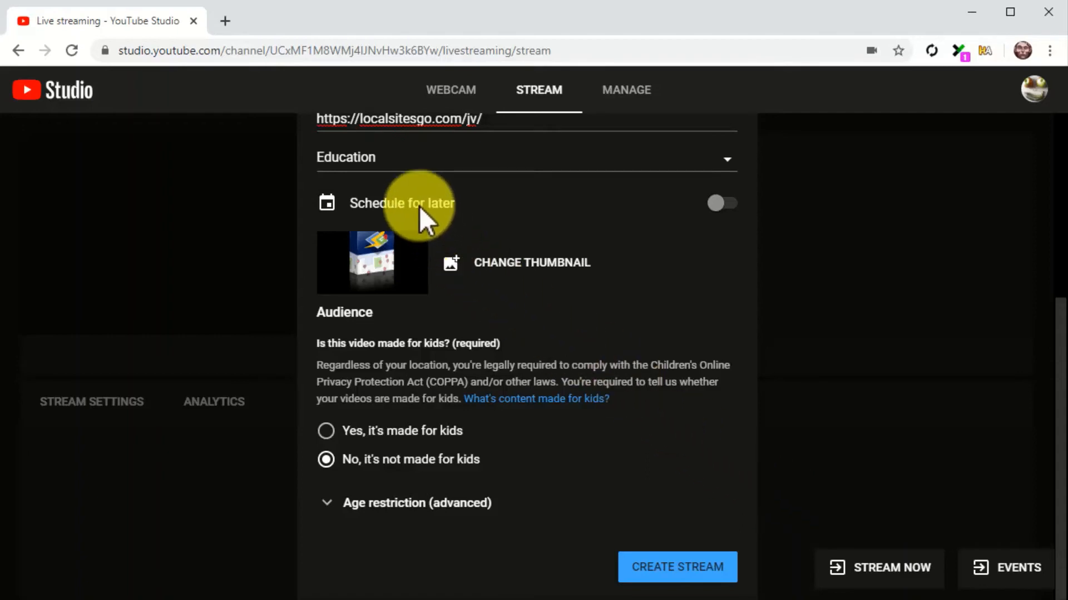
click(720, 203)
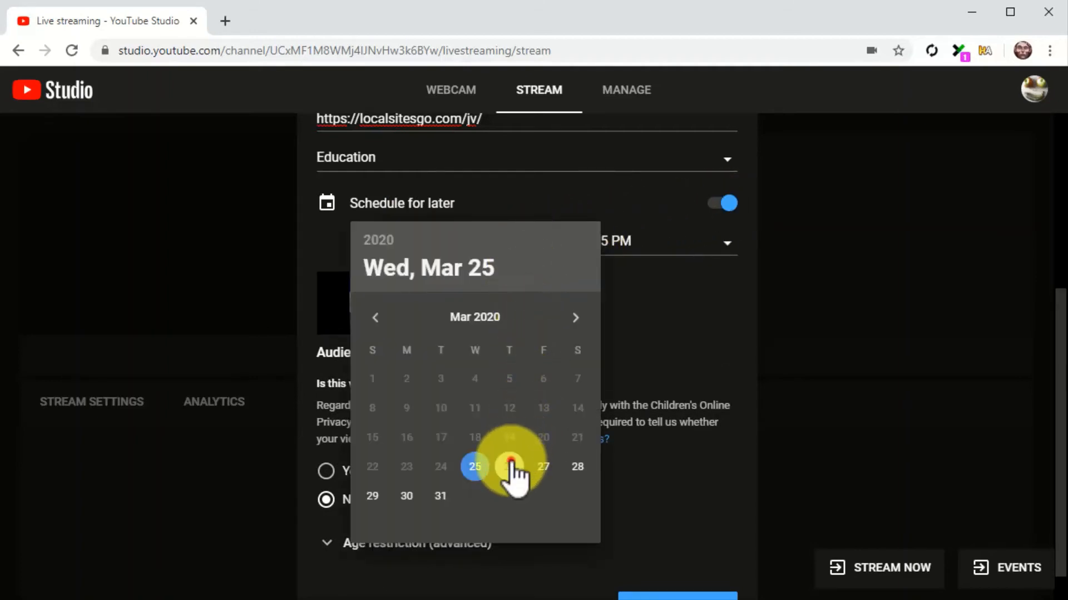
click(508, 466)
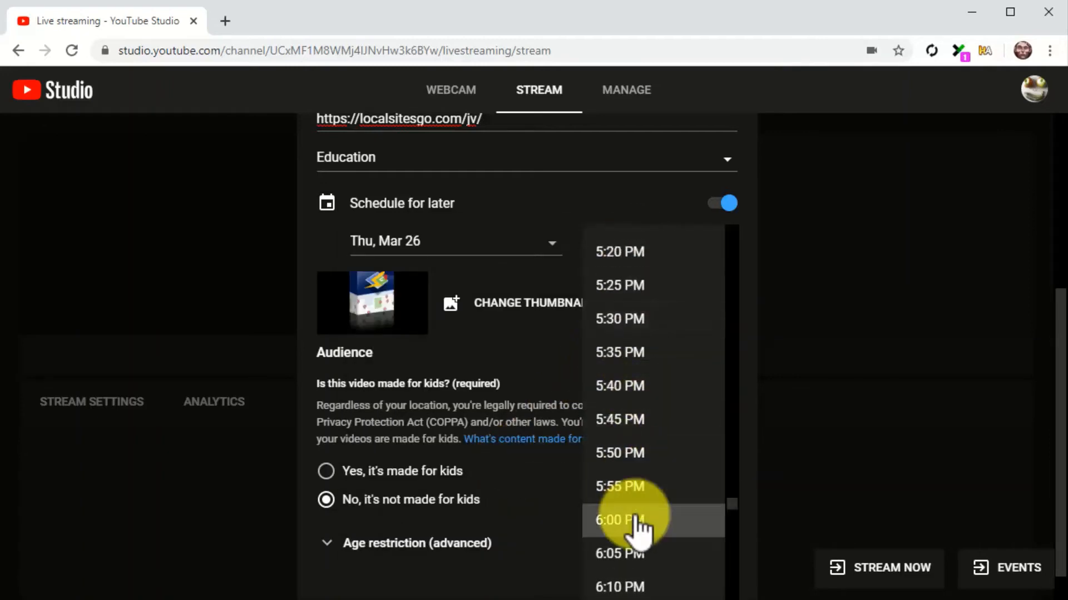
click(619, 521)
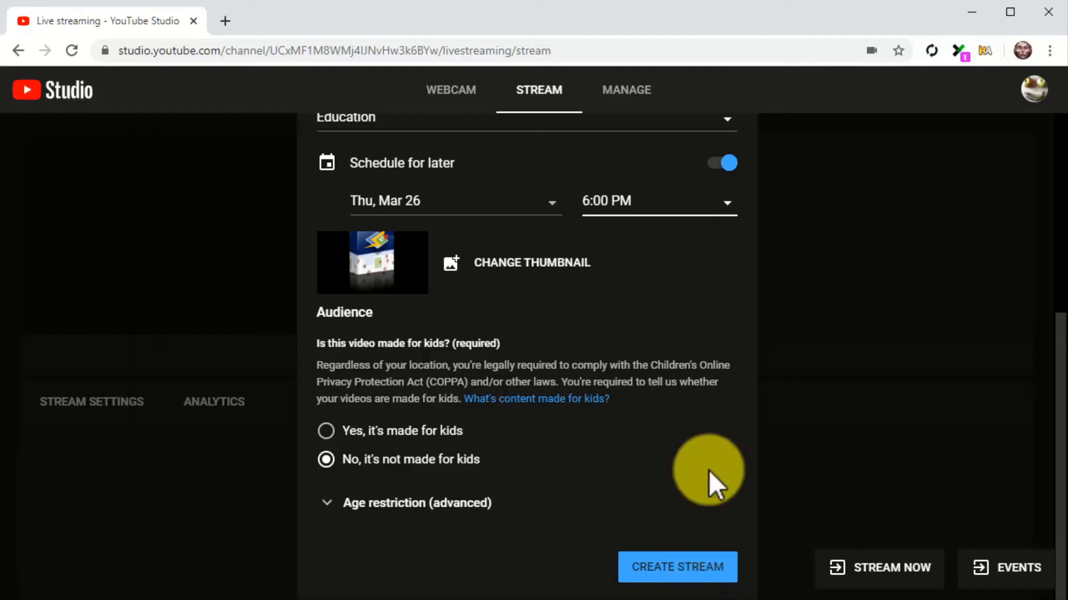
click(721, 163)
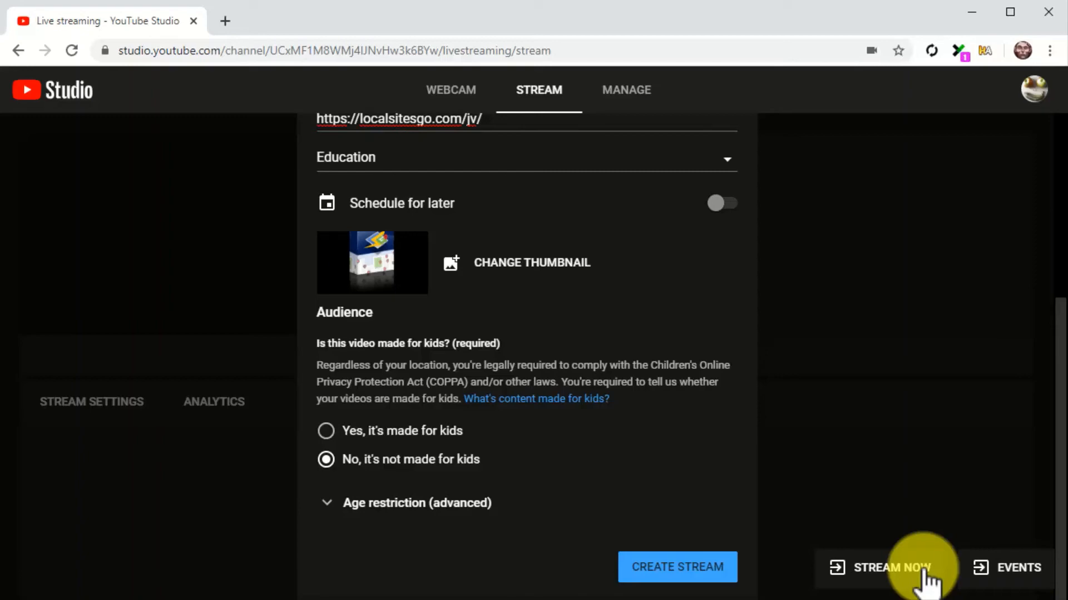
- Start the stream and return to the regular YouTube home page
click(893, 568)
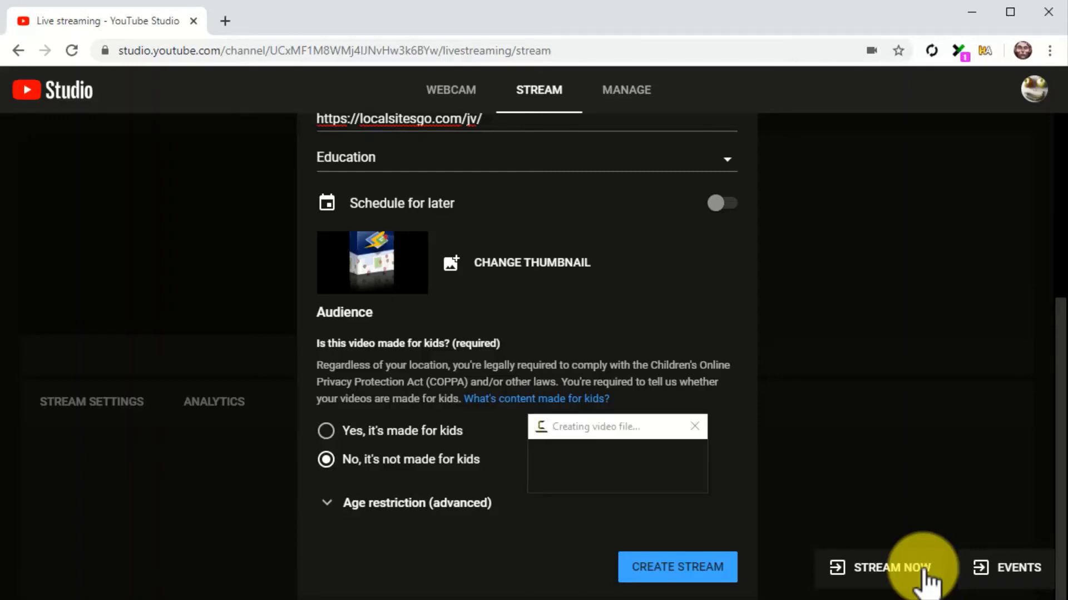
click(896, 567)
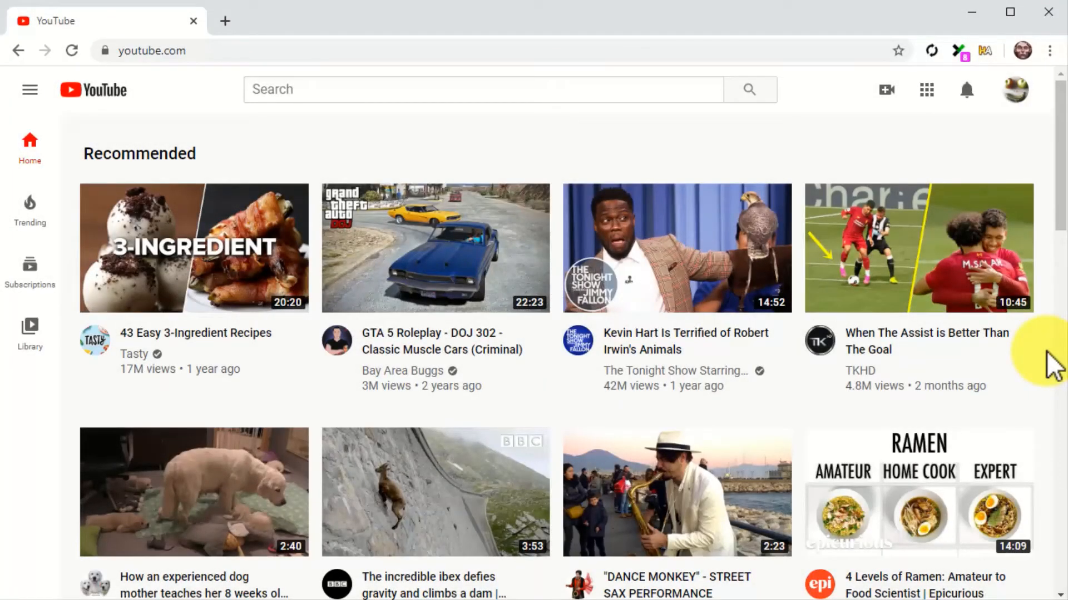
mouse_move(886, 89)
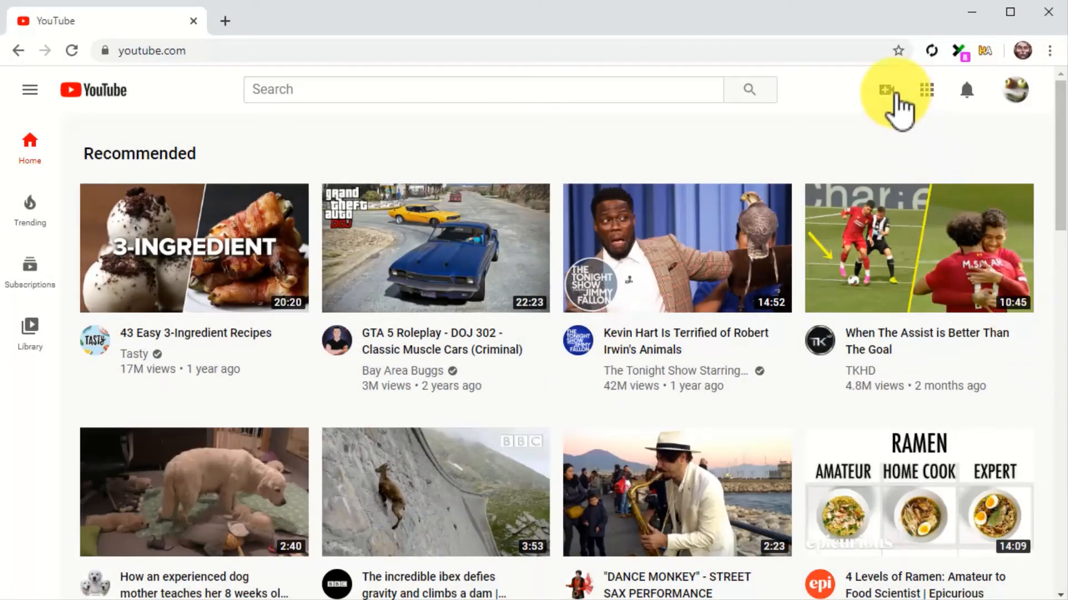
mouse_move(885, 89)
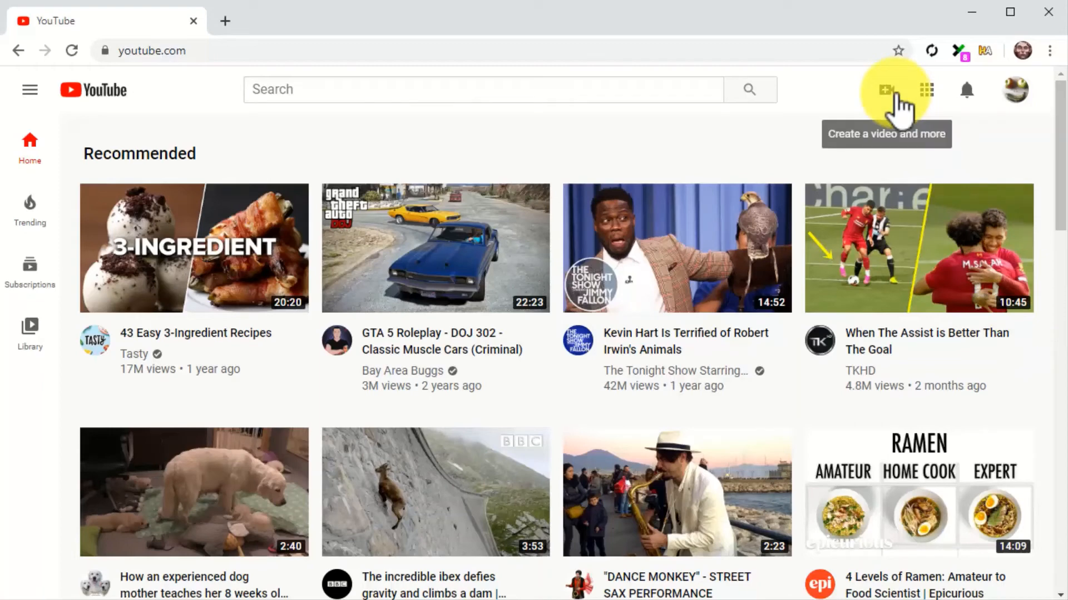
- Upload the Healthy Eating Made Easy video file as a new draft and focus its Title field
click(884, 89)
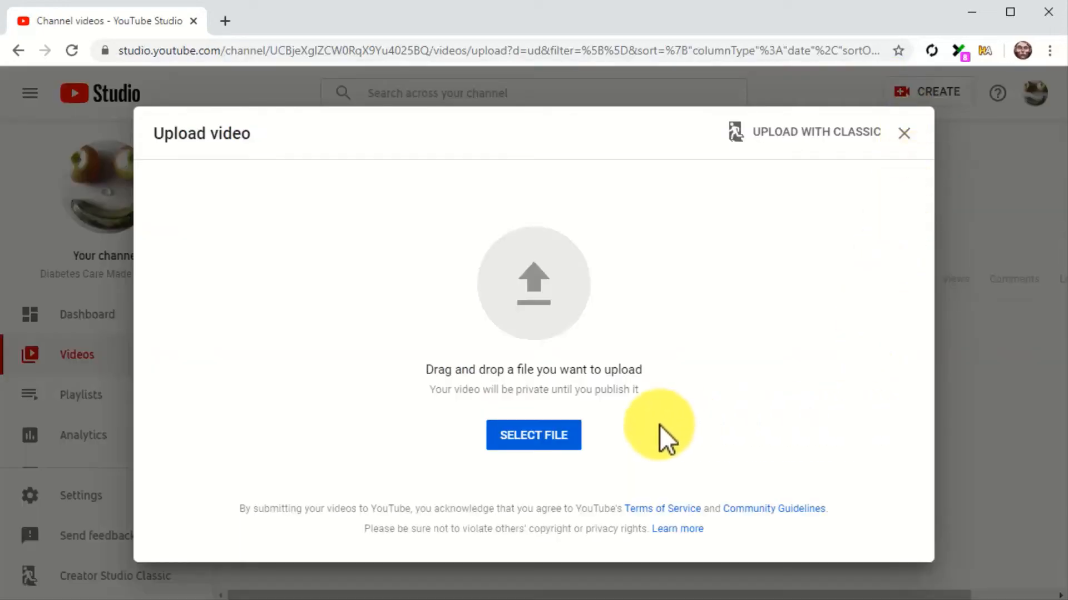
click(533, 434)
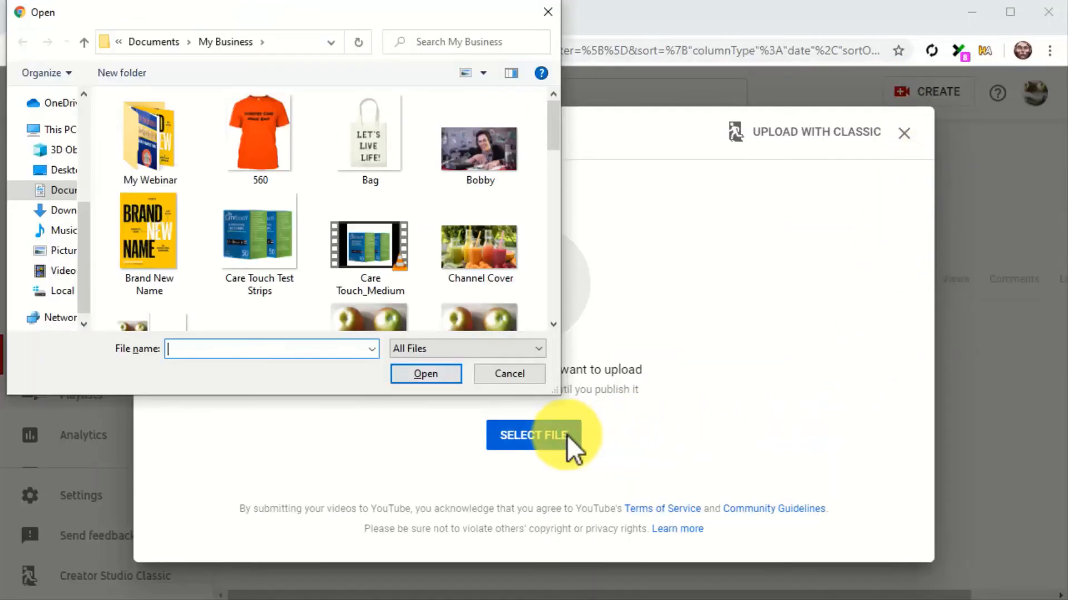
scroll(down, 3)
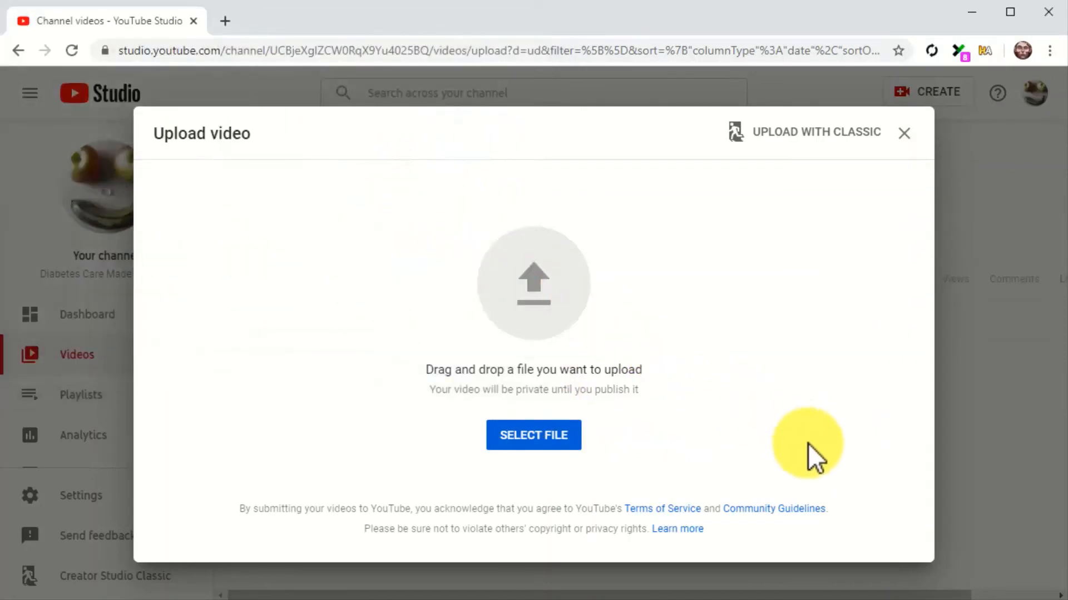
click(533, 435)
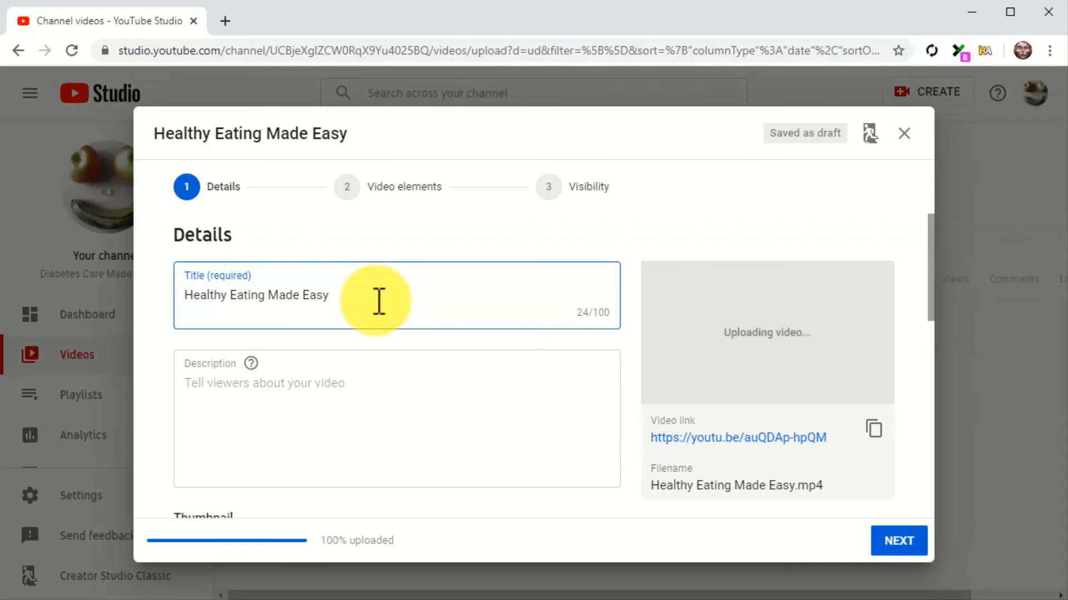
click(265, 295)
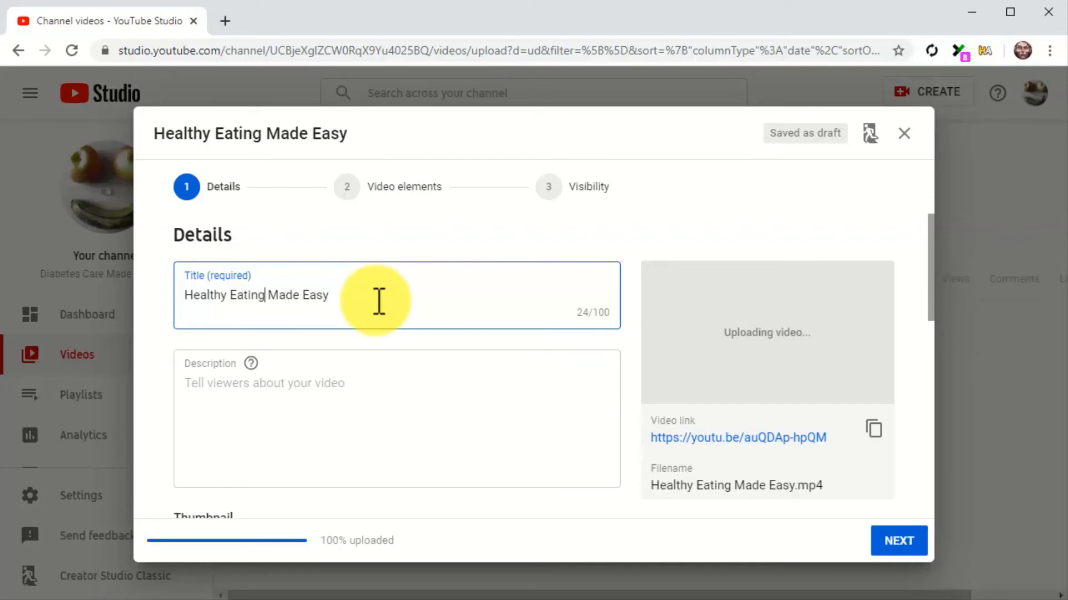
- Prefix the title with 'Tutorial - ' and append ' - Diabetes Care Made Easy 2.0'
text(T)
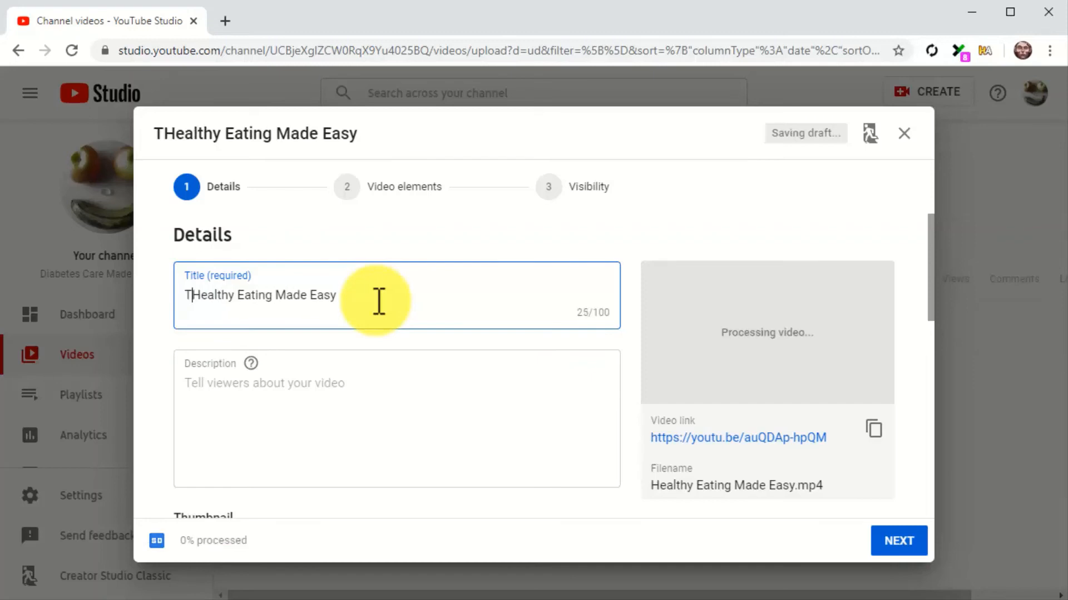
text(utorial -)
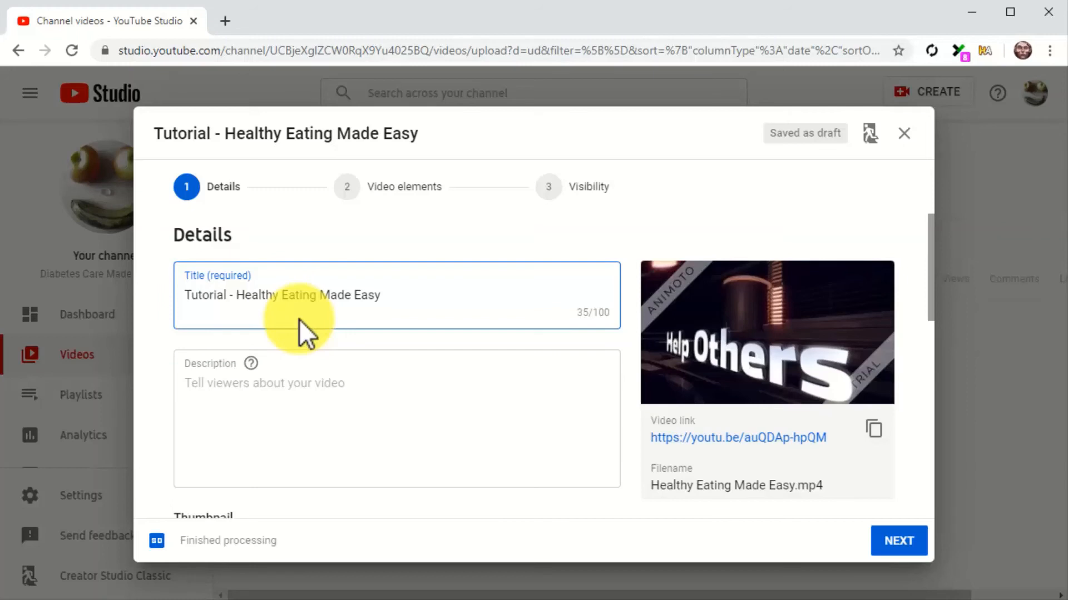
mouse_move(241, 299)
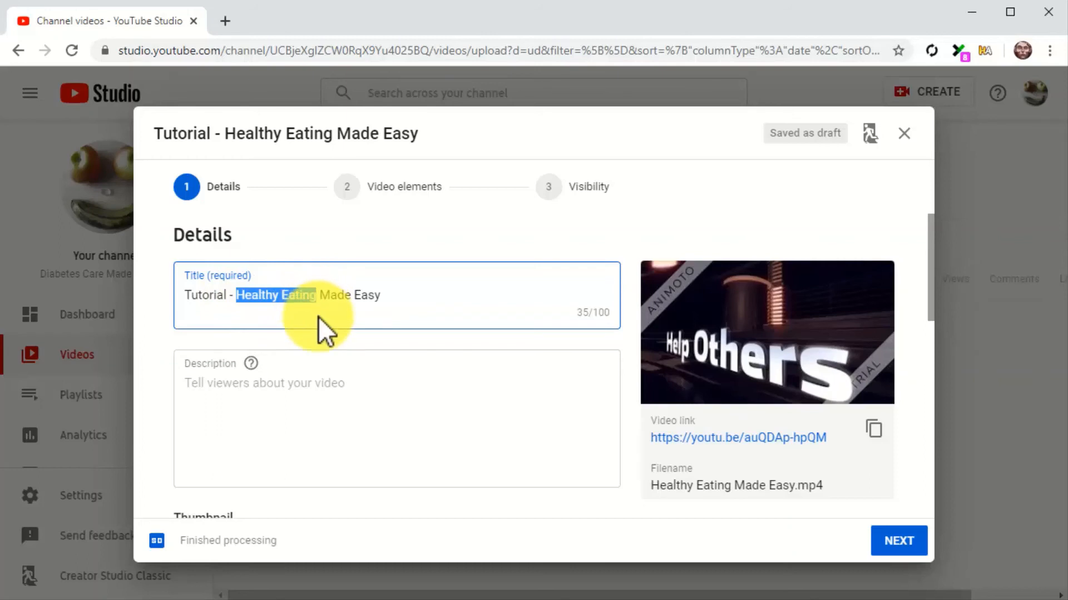
click(405, 299)
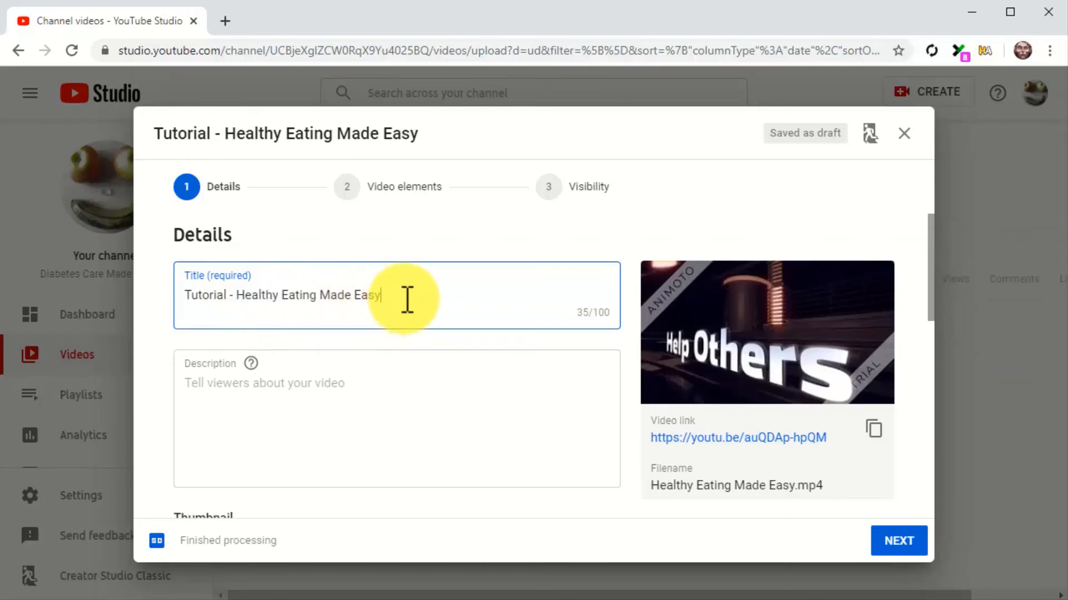
text(-)
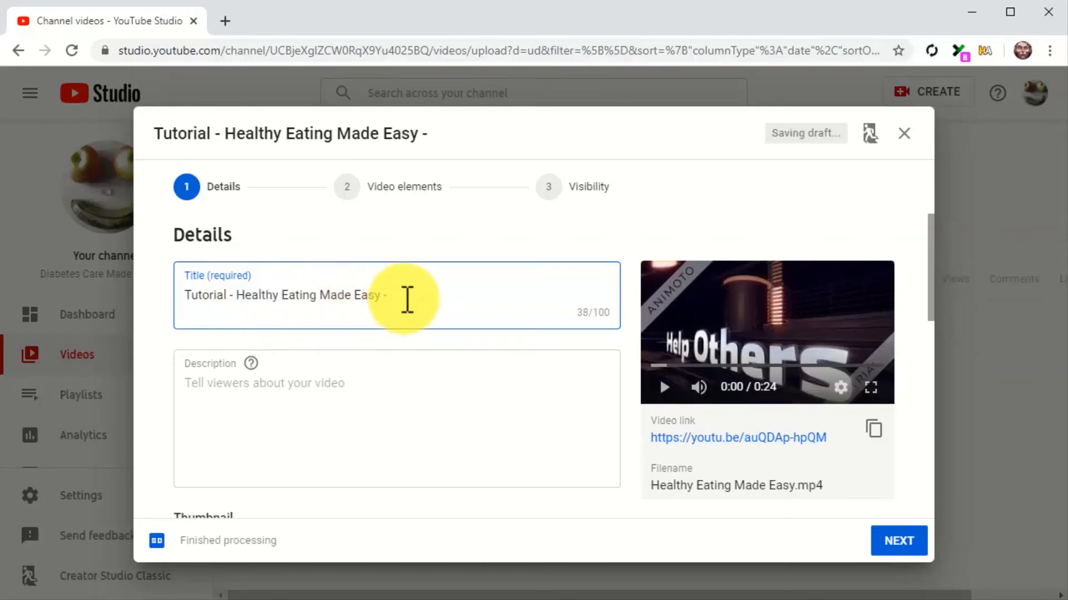
text(Diabetes Care Made Easy 2)
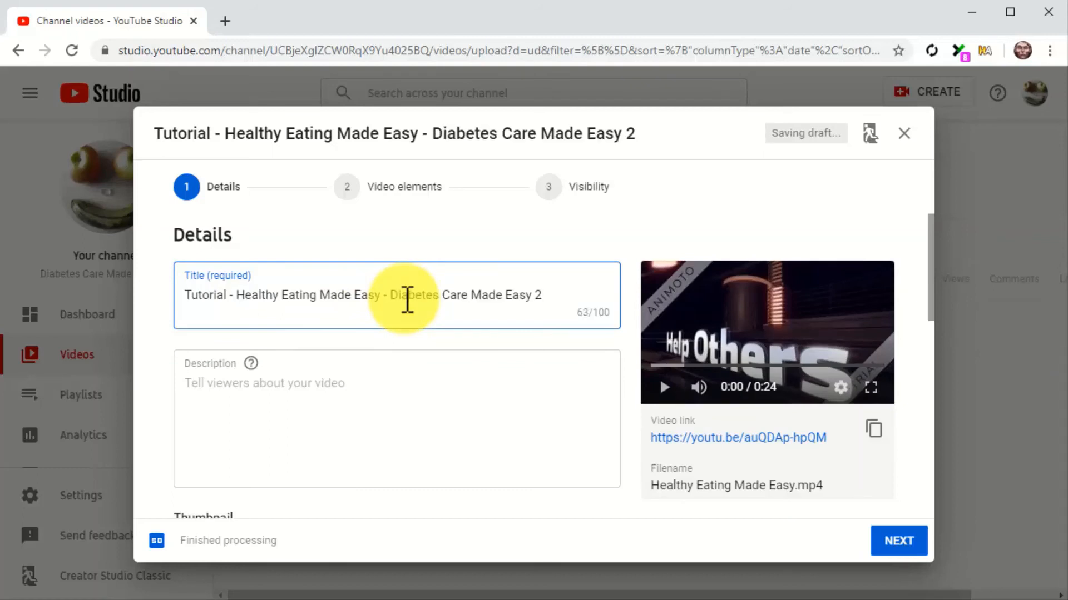
text(.0)
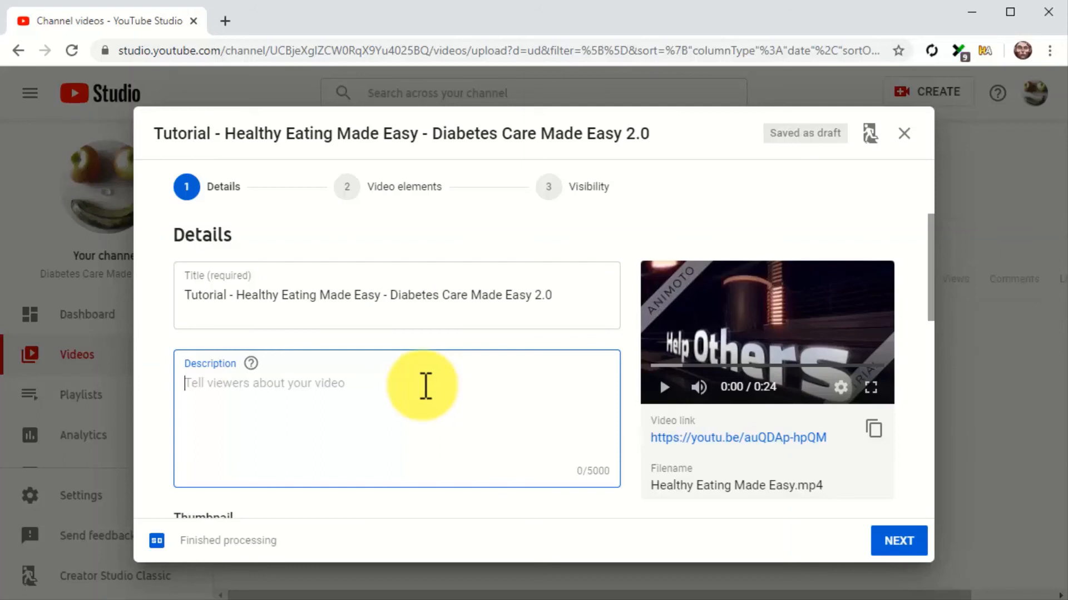
- Enter the healthy eating eBook promotion description ending with the diabetescaremadeeasy.com shop link
text(Do you want to learn the ultimate healthy eating, healthy foods, and healthy how-to secrets? Then we have the perfect eBook for you at diabetescaremadeeasy.com/shop/crazy-healthy-foods.)
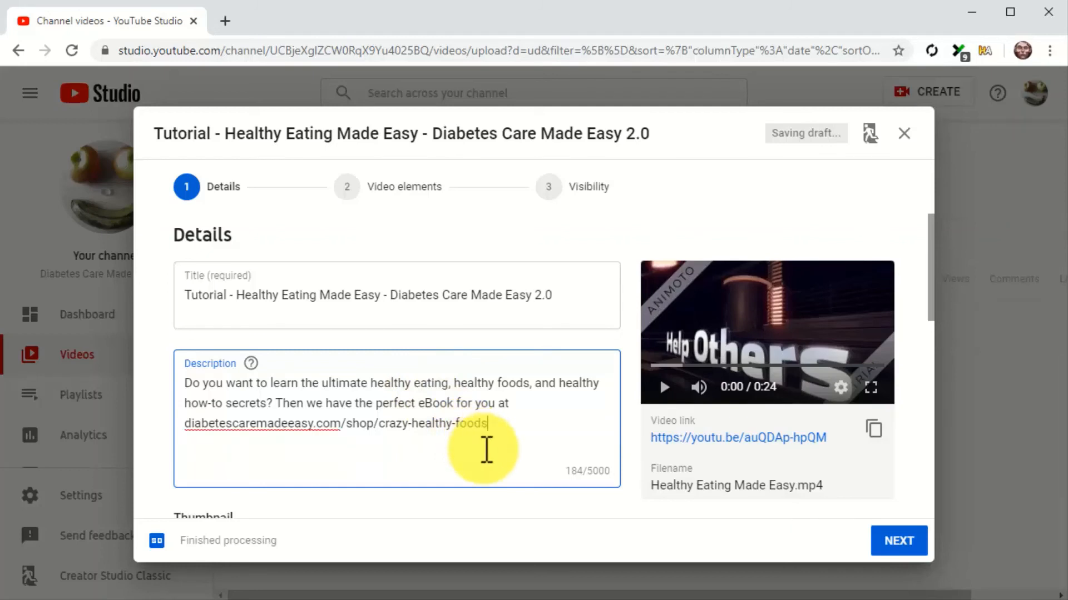
scroll(down, 3)
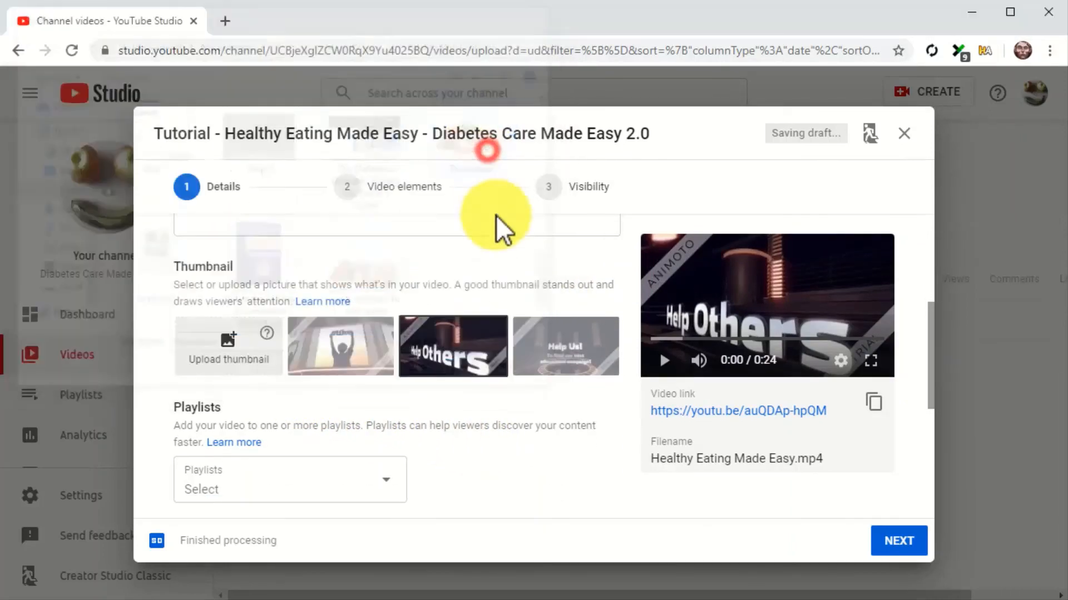
- Mark the video 'No, it's not made for kids' and expand More Options to reach the tags field
scroll(down, 3)
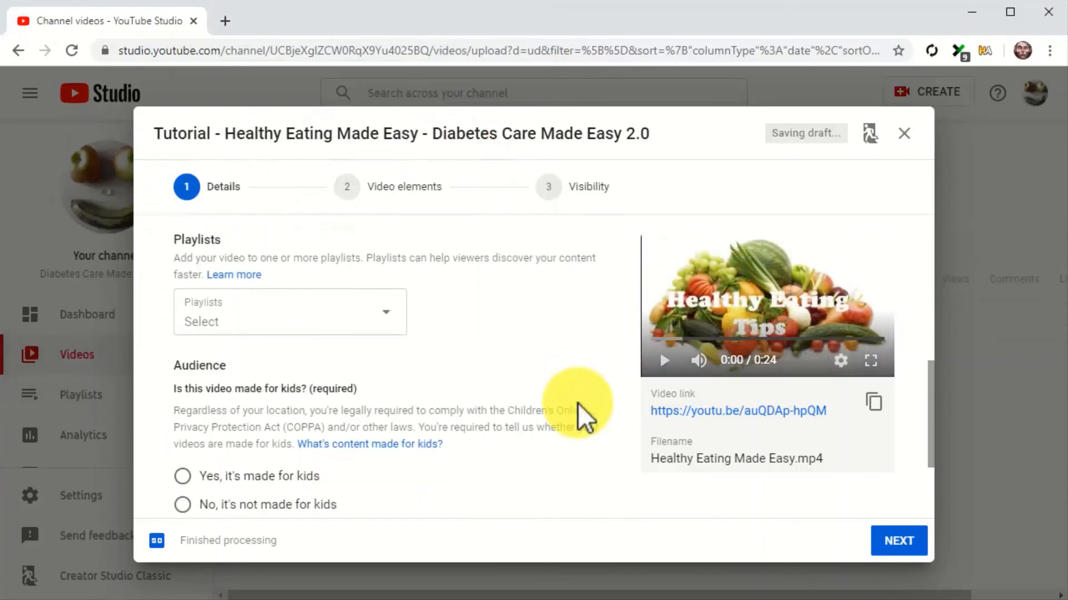
click(182, 361)
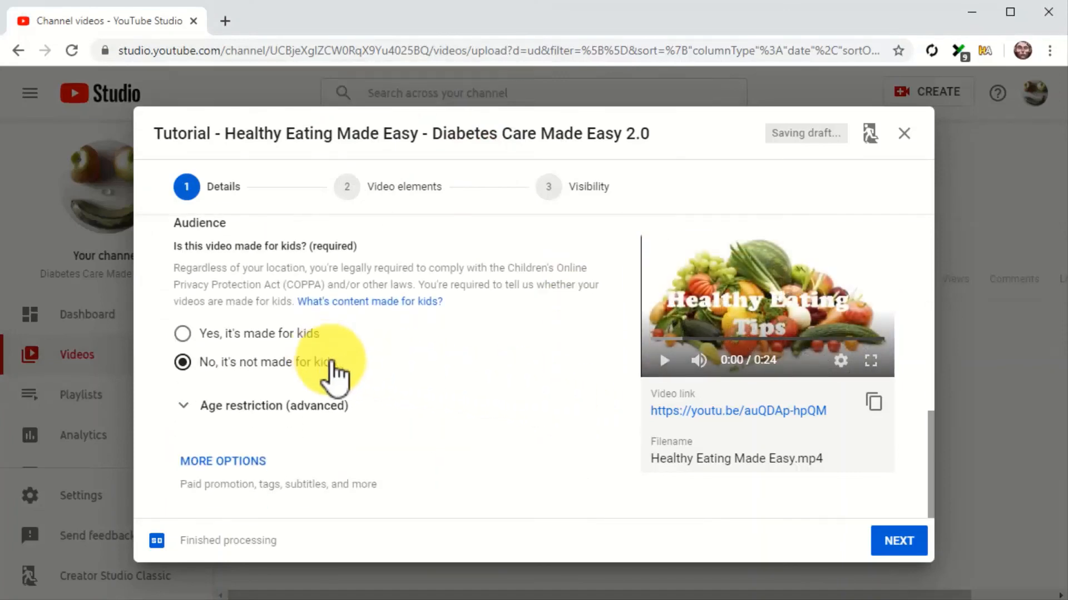
mouse_move(371, 395)
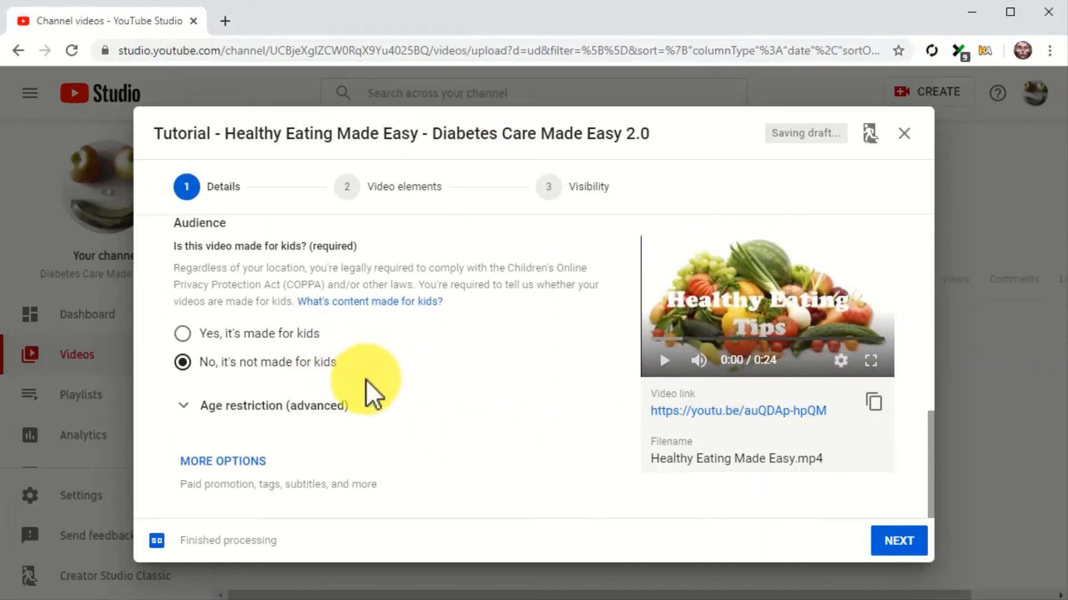
click(223, 461)
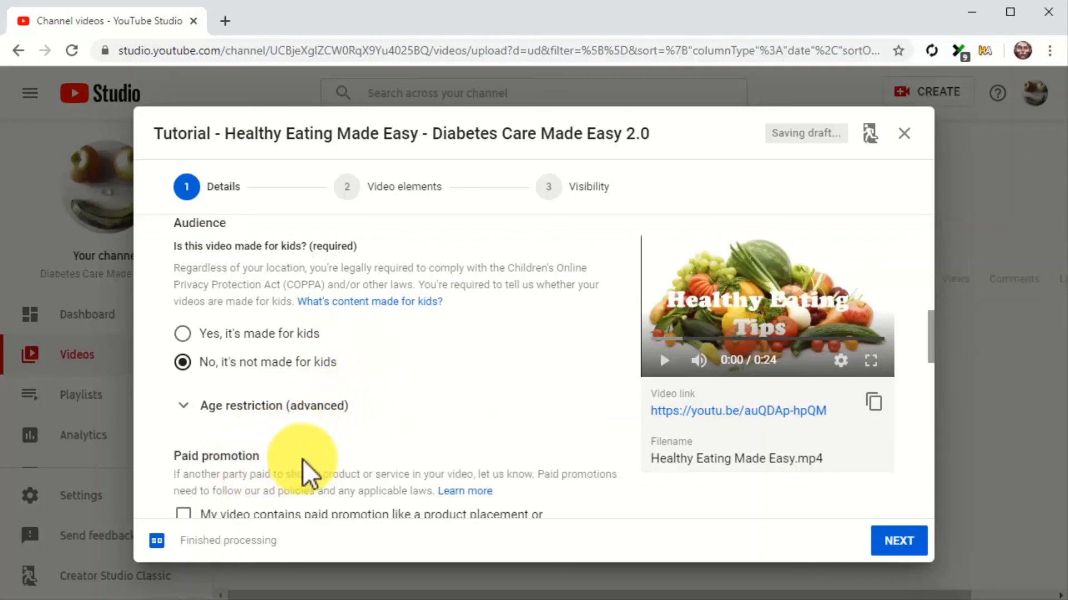
scroll(down, 3)
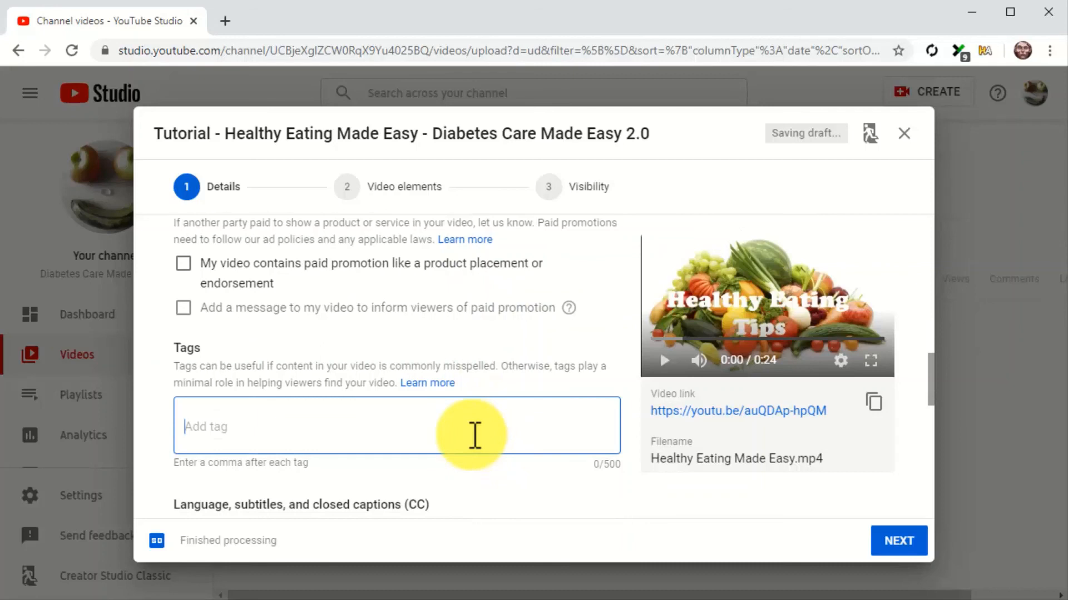
- Add Healthy Eating and related tags, keep the Howto & Style category, and continue with Next
text(Healthy)
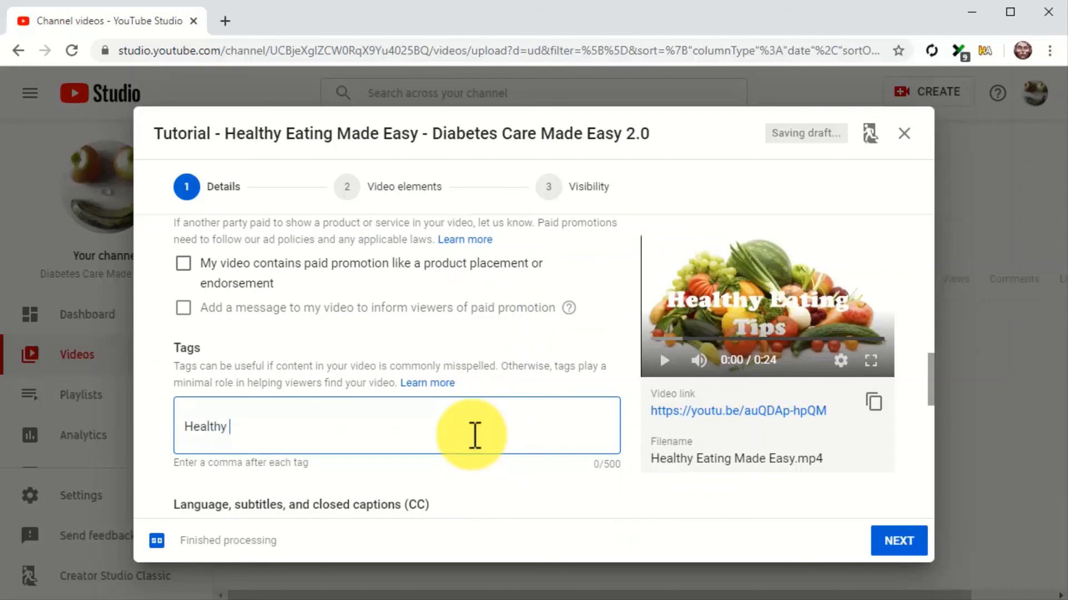
text(Eating, Healthy food, Health tip, Healthy lifestyless, Fitness foods)
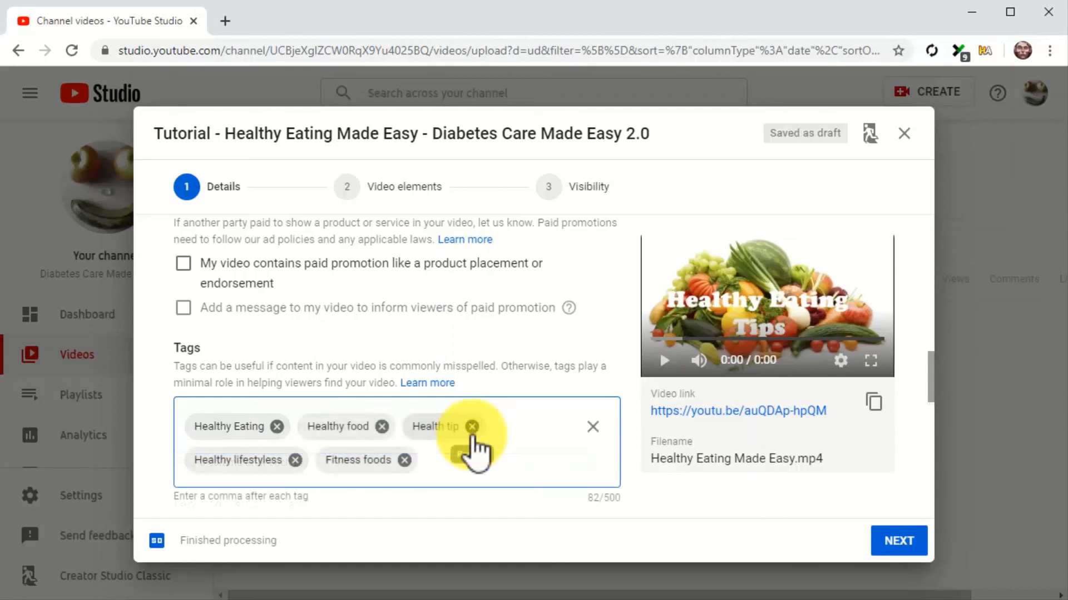
scroll(down, 3)
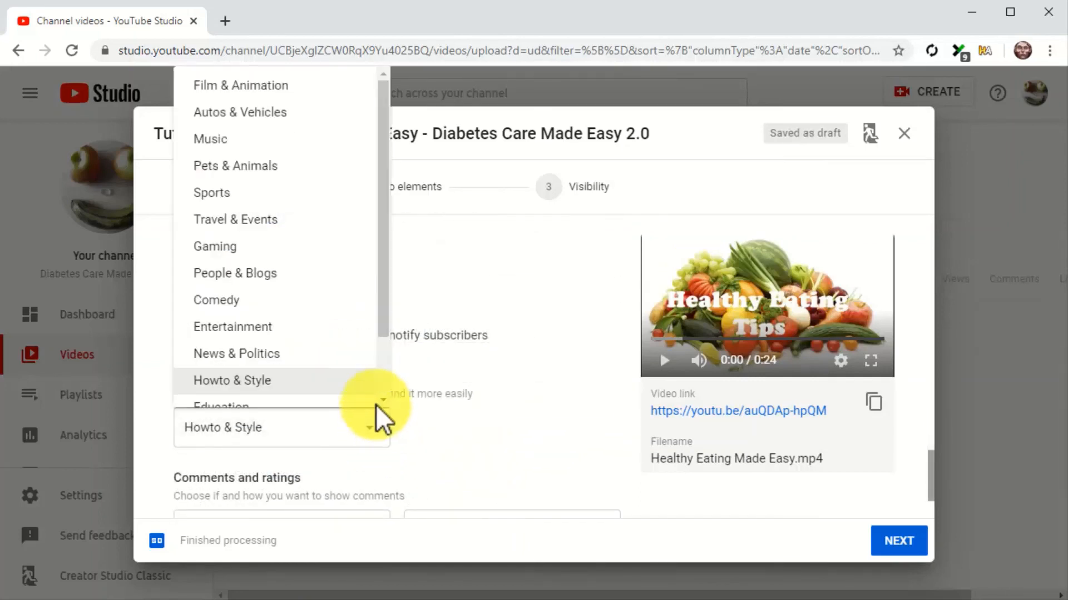
scroll(down, 3)
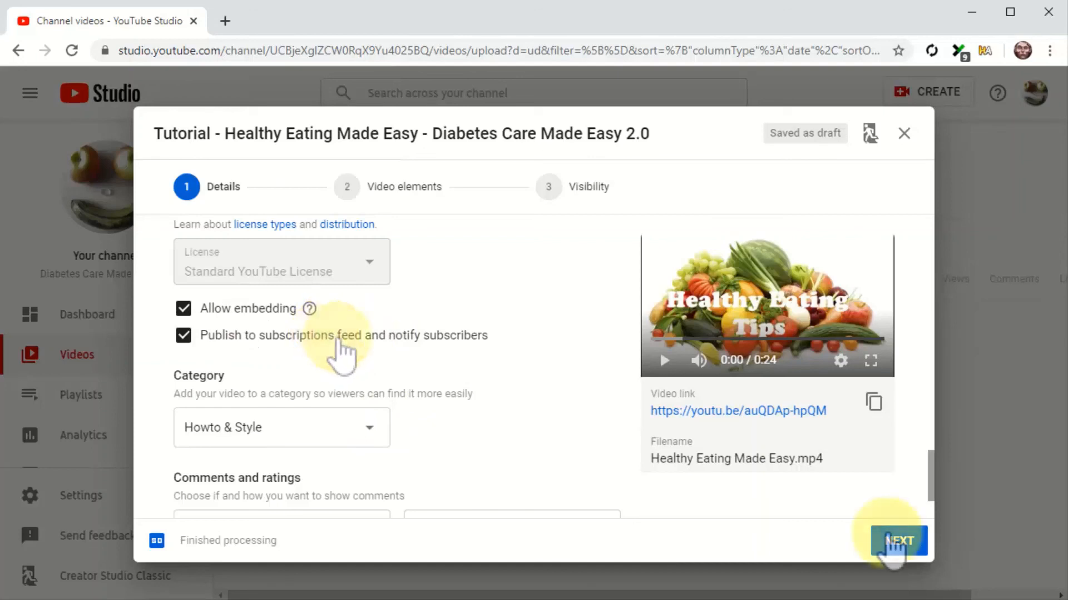
click(897, 541)
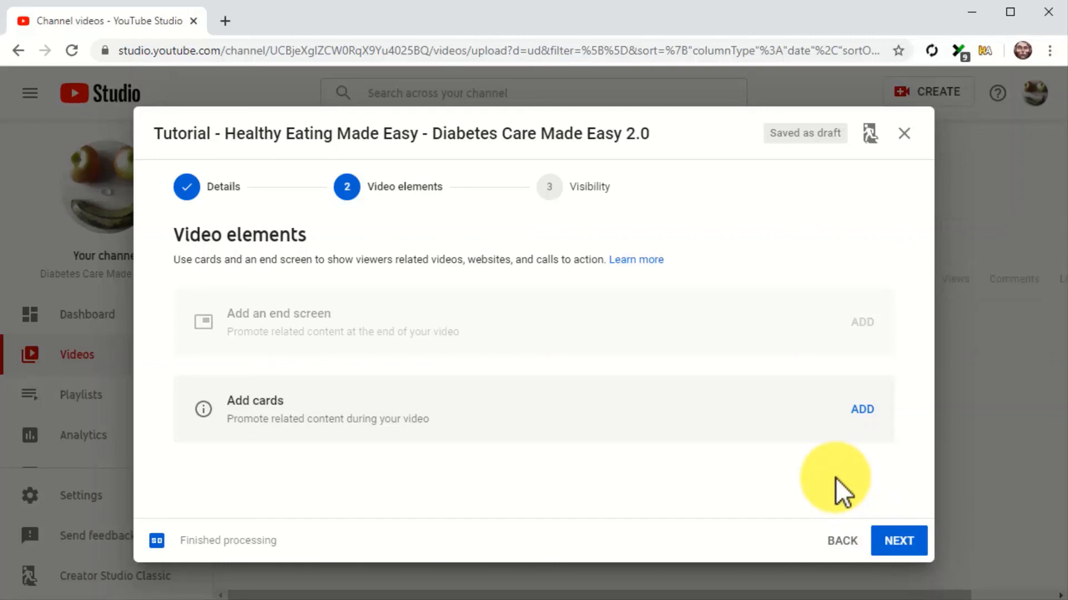
- Set the video's visibility to Public and publish it
click(898, 541)
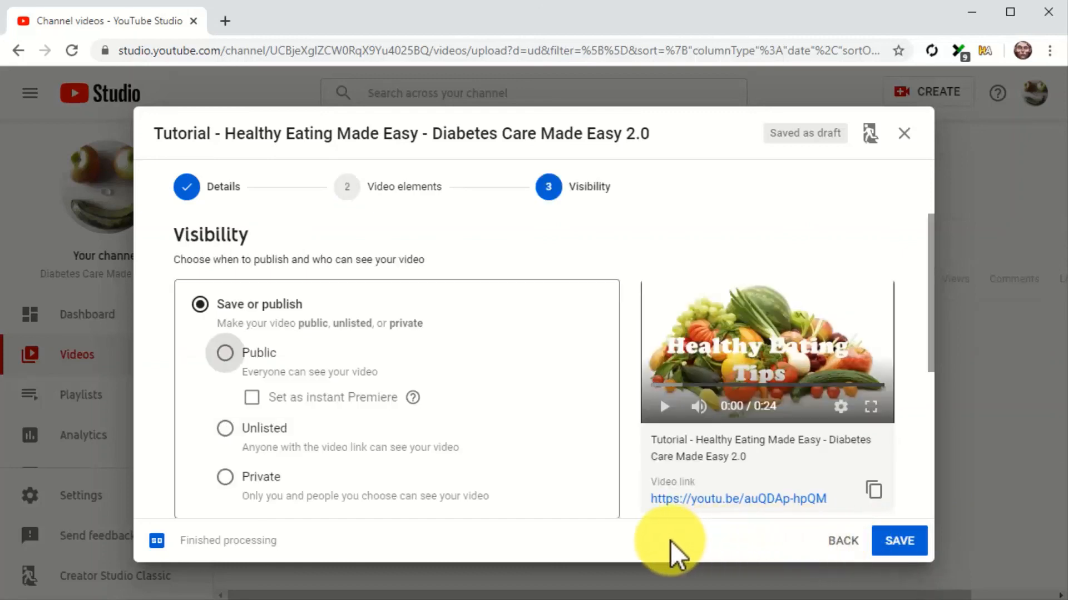
click(225, 352)
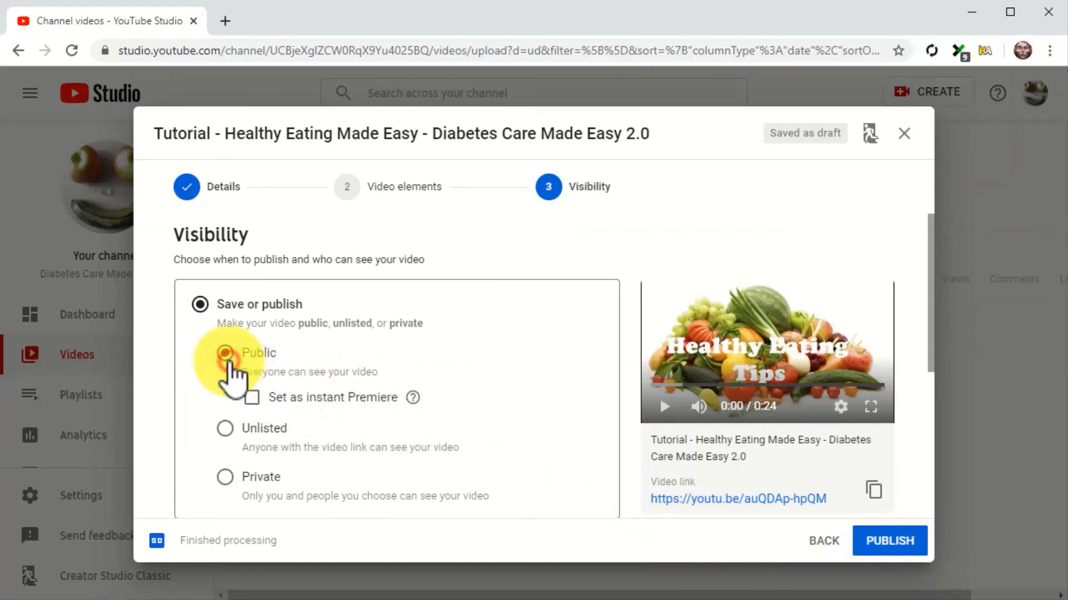
click(224, 353)
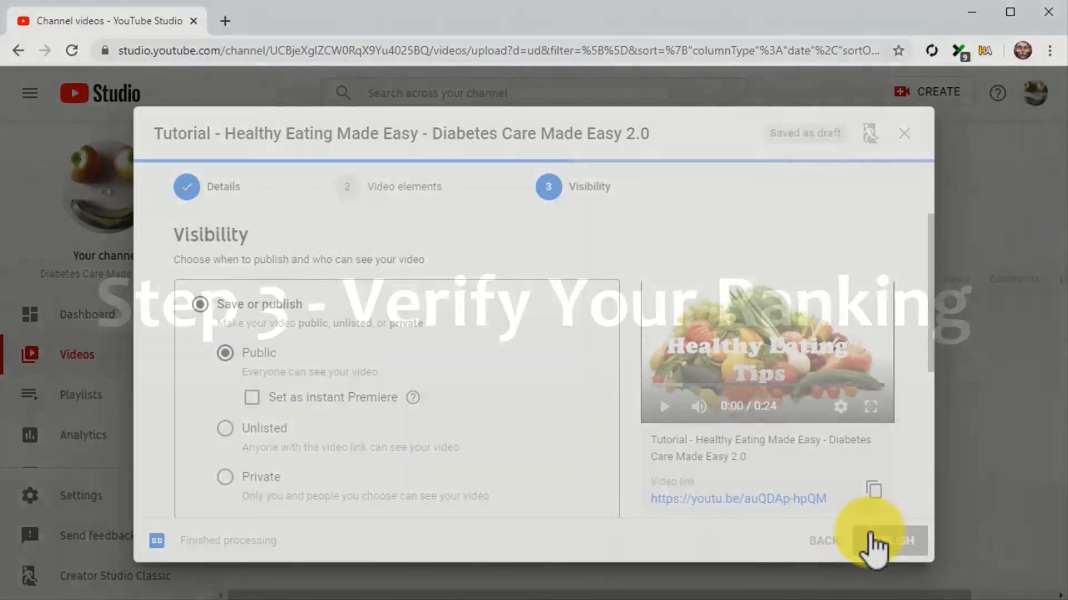
click(878, 541)
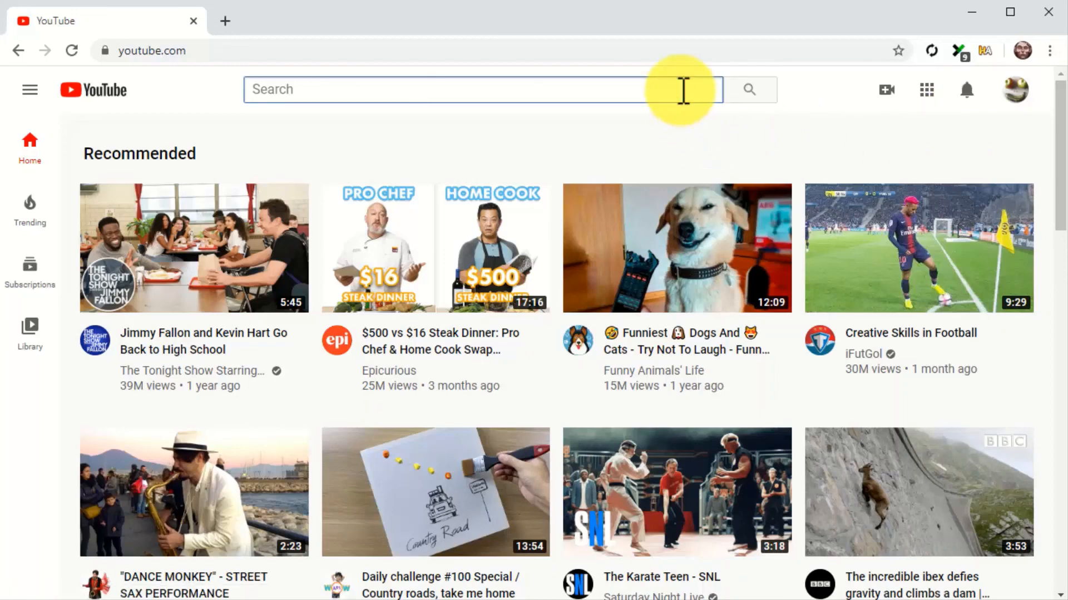
- Search YouTube for 'healthy eating made easy healthy food' to find the new tutorial
text(healthy eating)
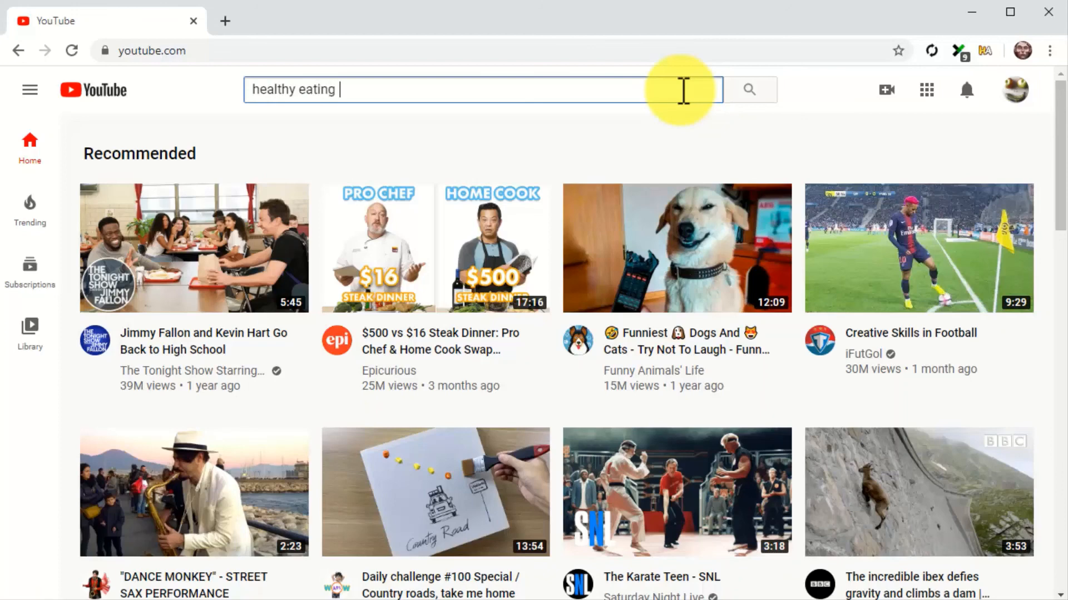
text(made easy healthy food)
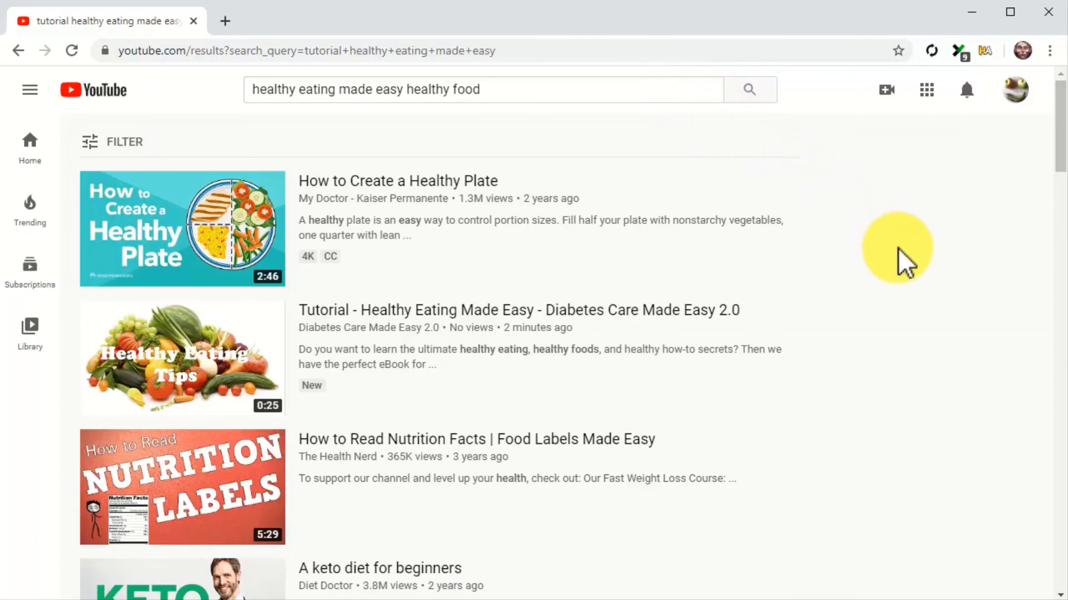
mouse_move(812, 408)
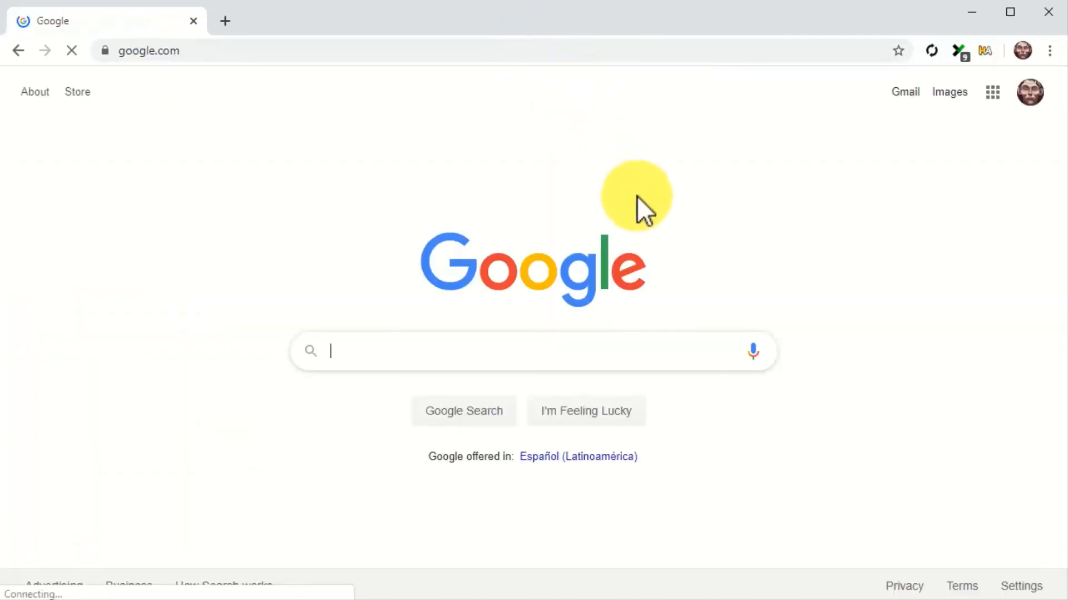
mouse_move(782, 415)
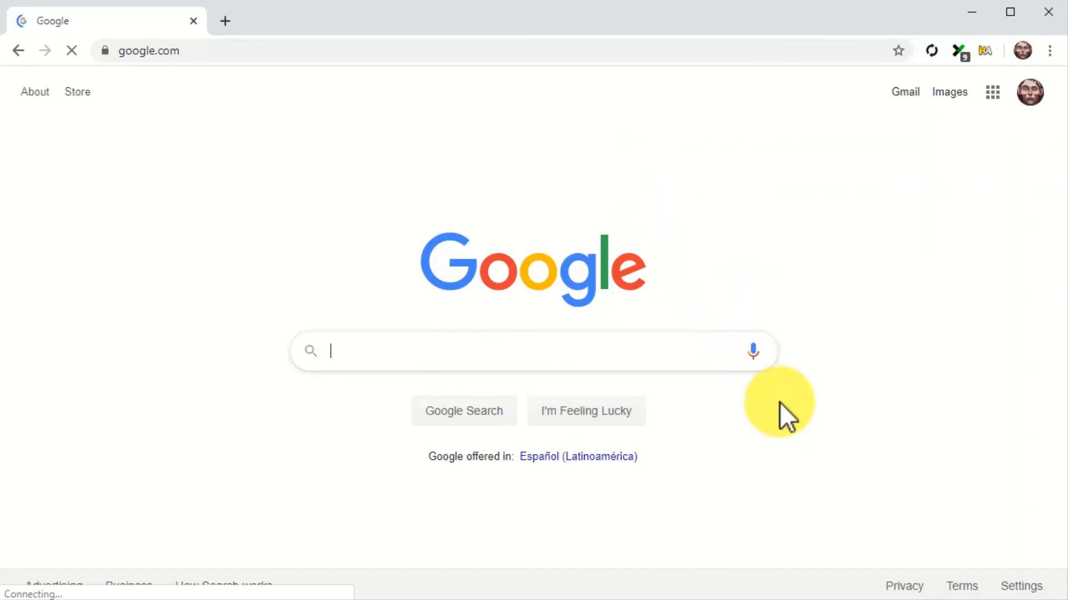
- Search Google for 'healthy eating made easy healthy food' and view the Videos results showing the new tutorial
text(healthy eating made easy healthy food)
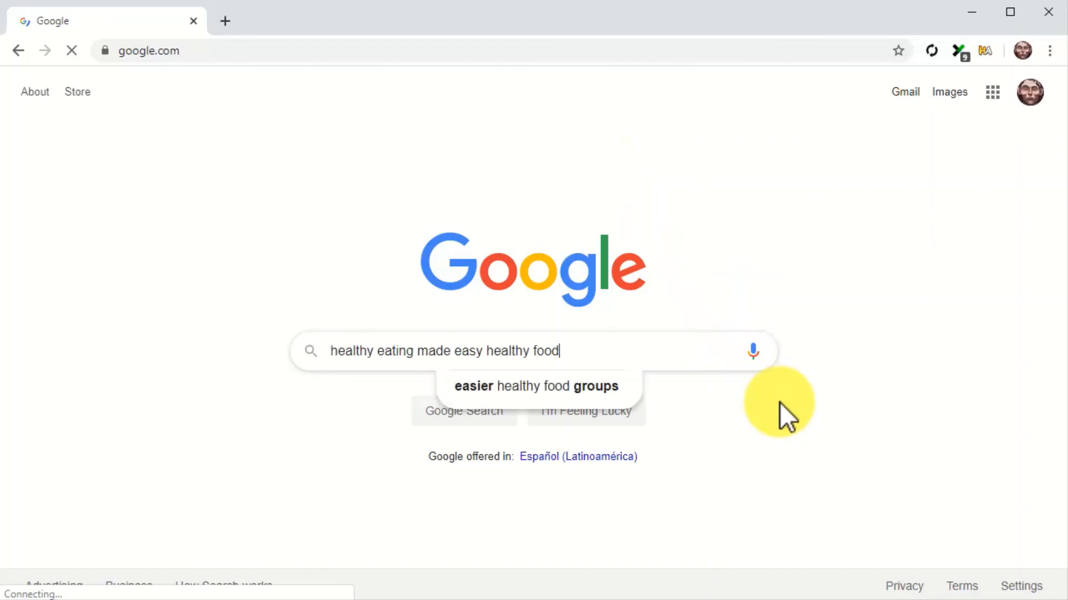
key(Enter)
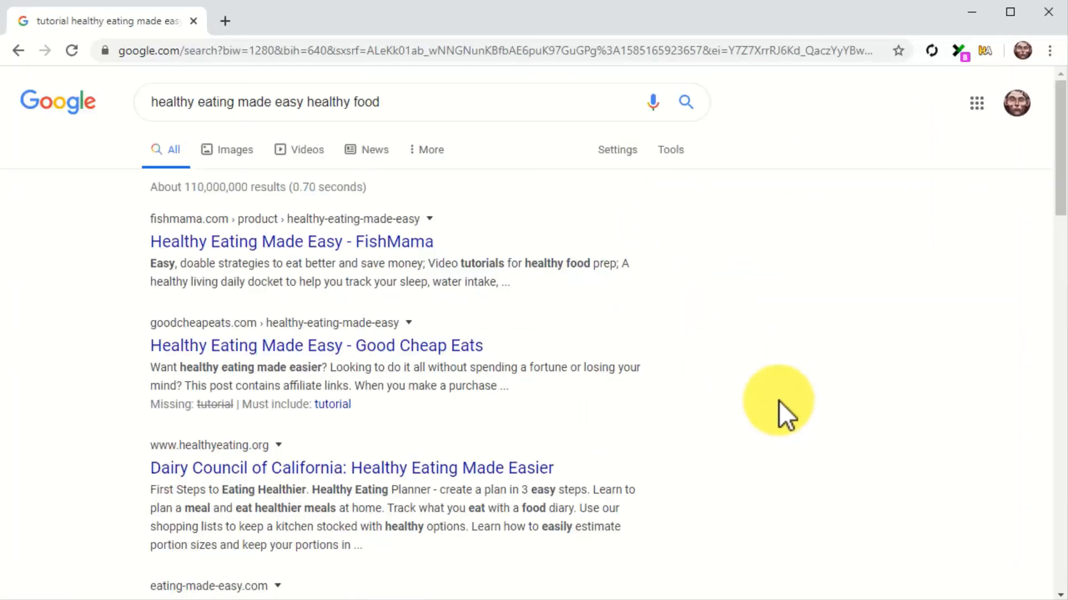
mouse_move(330, 163)
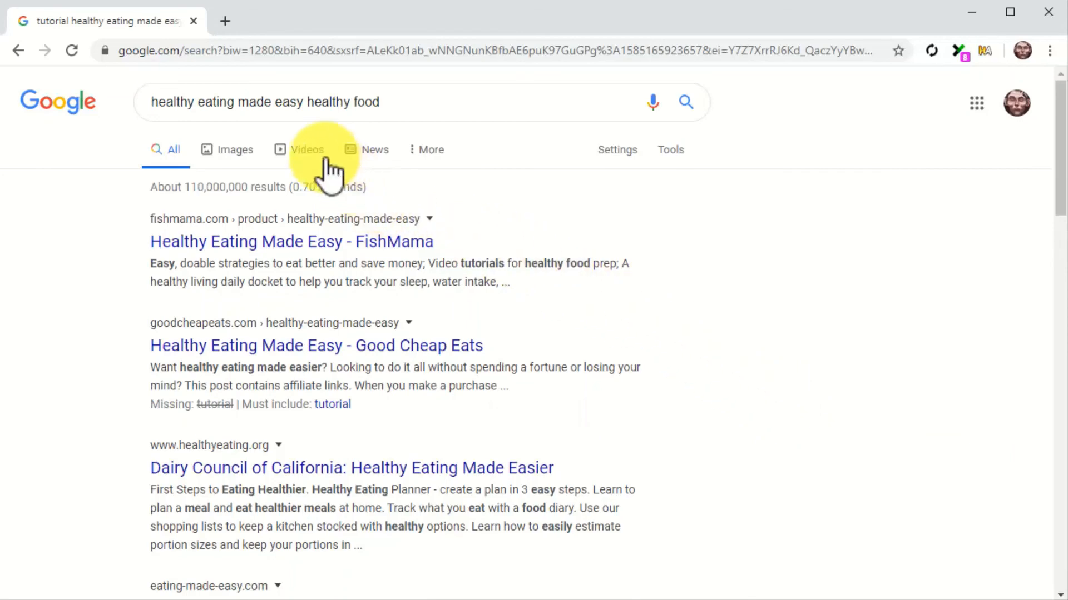
click(306, 149)
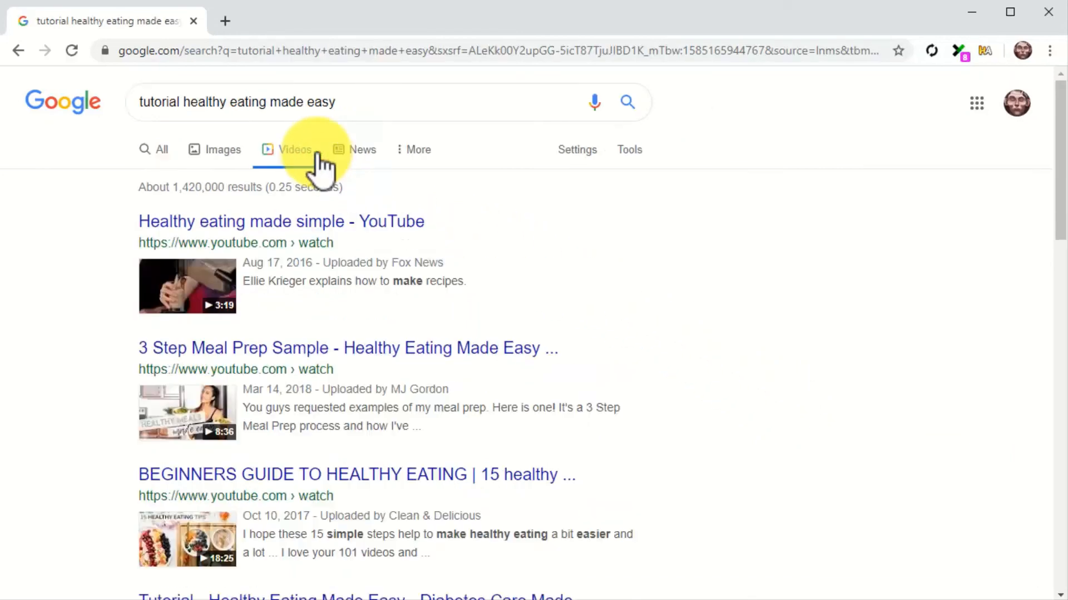
scroll(down, 3)
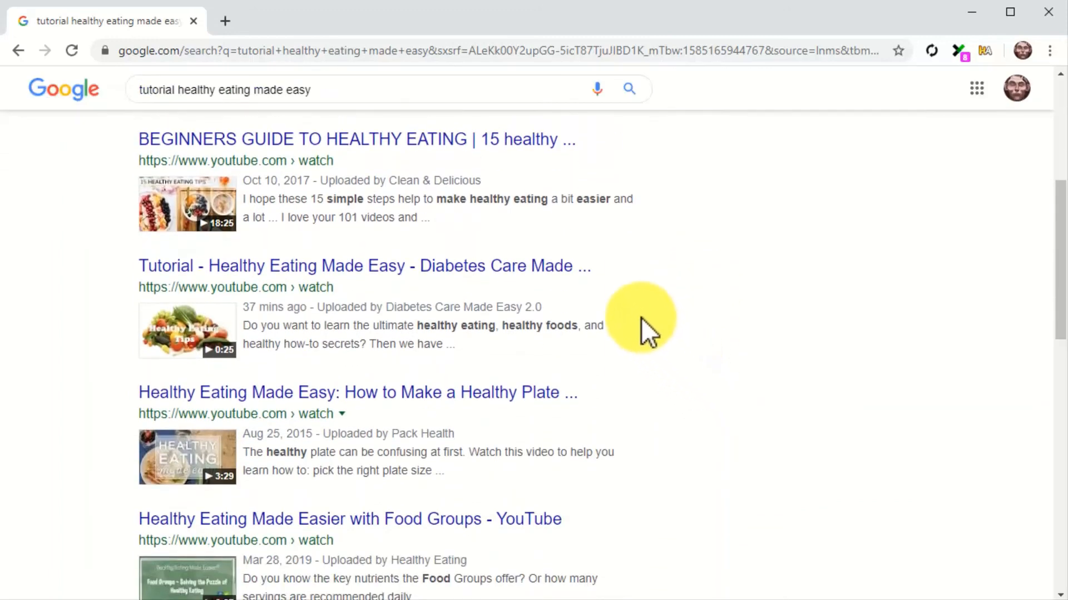
mouse_move(635, 311)
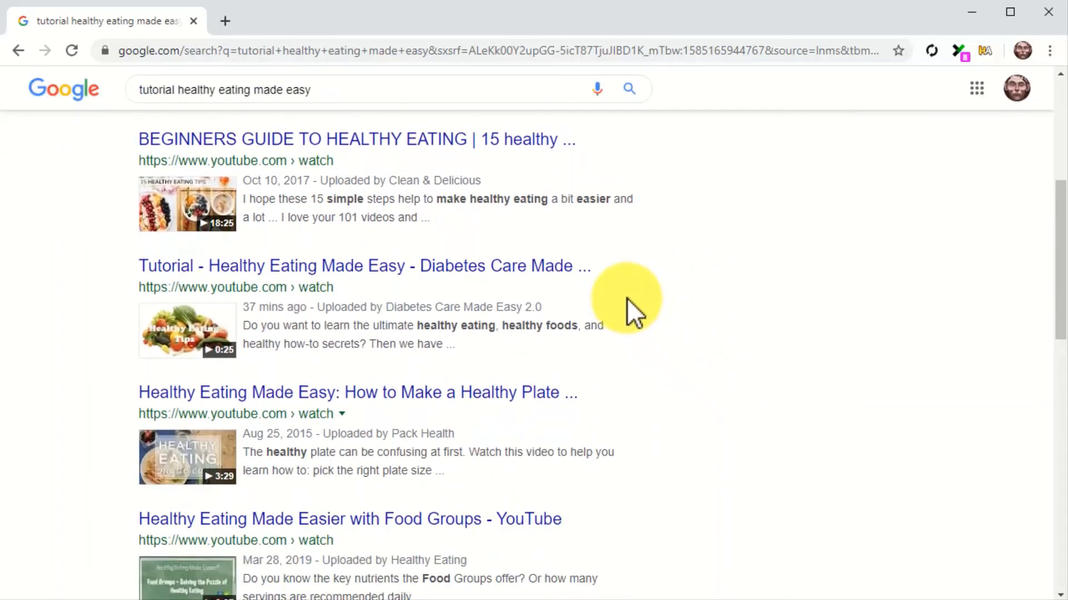